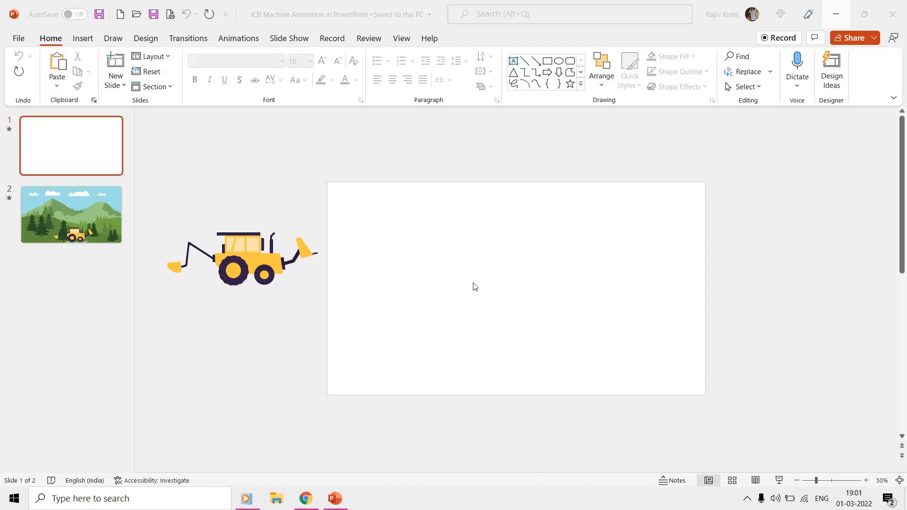
mouse_move(332, 329)
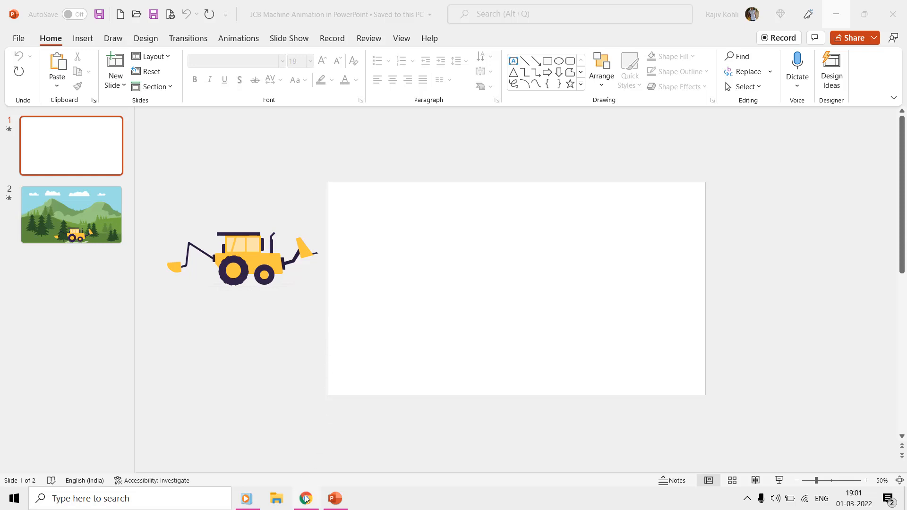
Step: Show the Selection Pane listing the backhoe's named parts
left_click(307, 498)
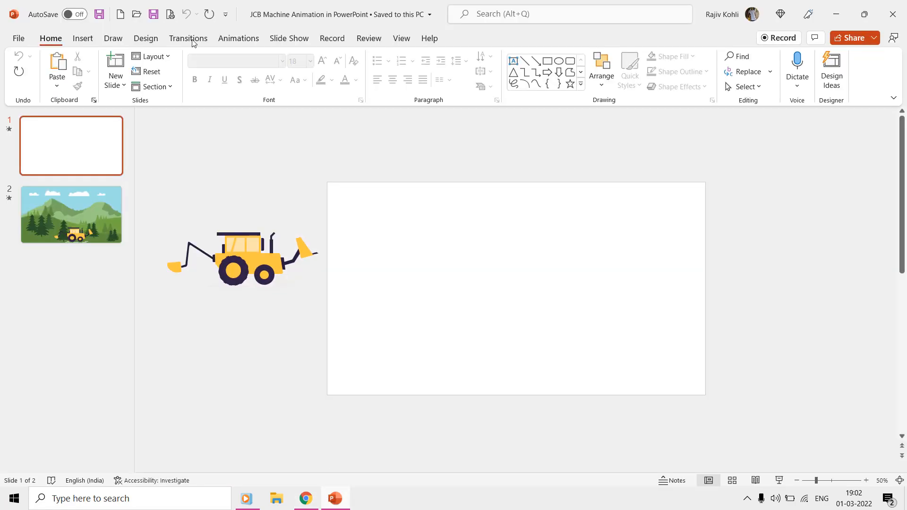
left_click(746, 86)
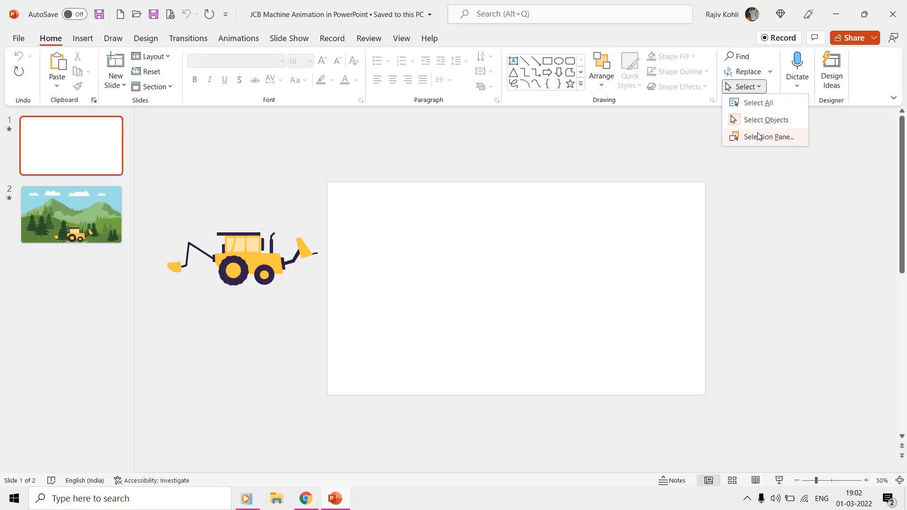
left_click(768, 136)
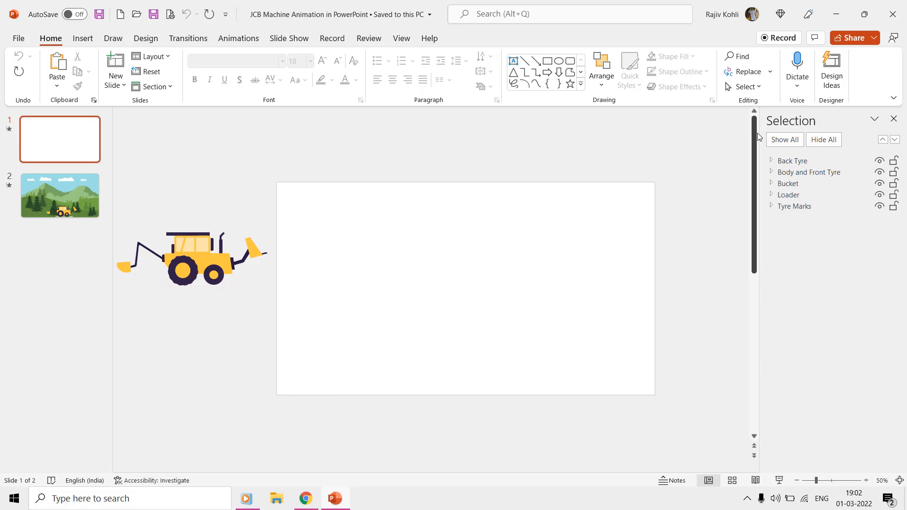
mouse_move(729, 174)
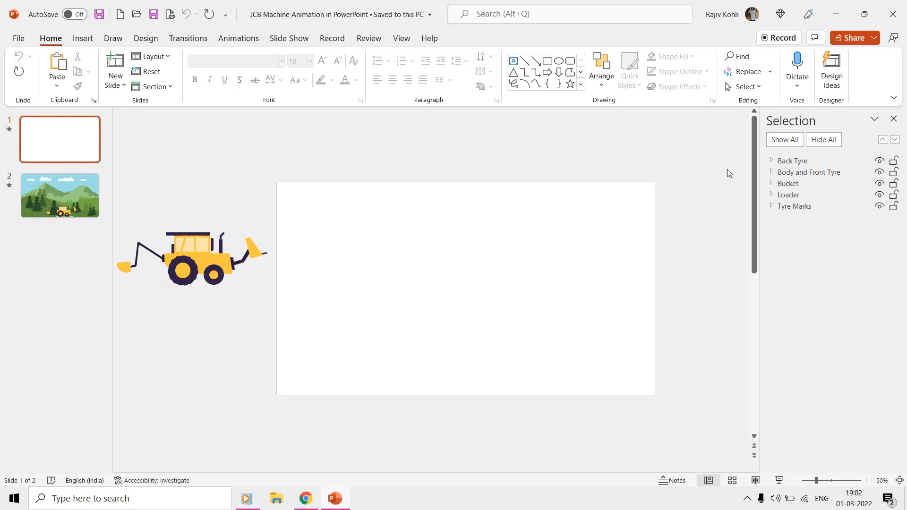
Step: Open and dismiss the Shapes gallery, then switch to the Animations tab
left_click(82, 39)
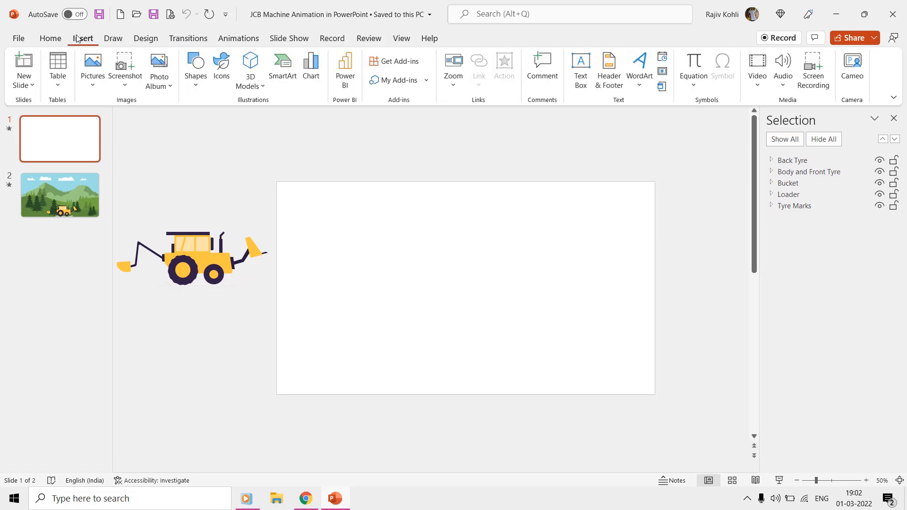
left_click(195, 70)
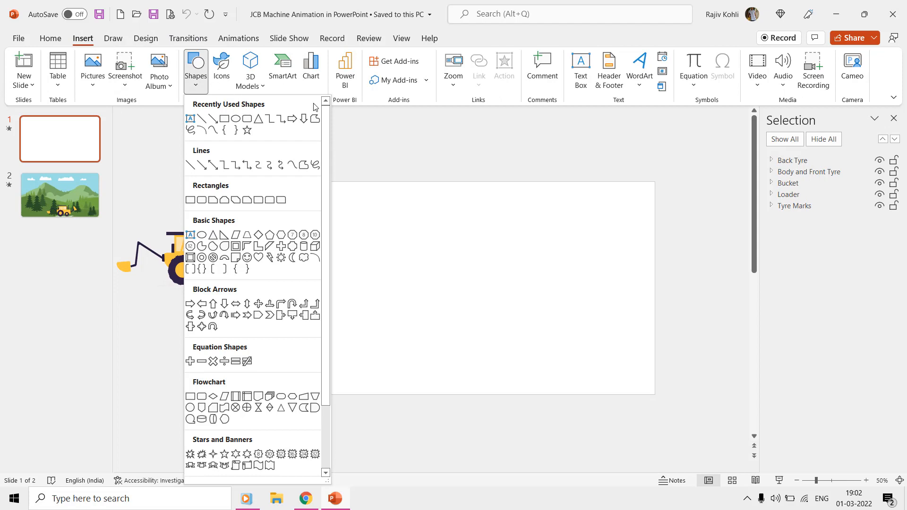
left_click(792, 160)
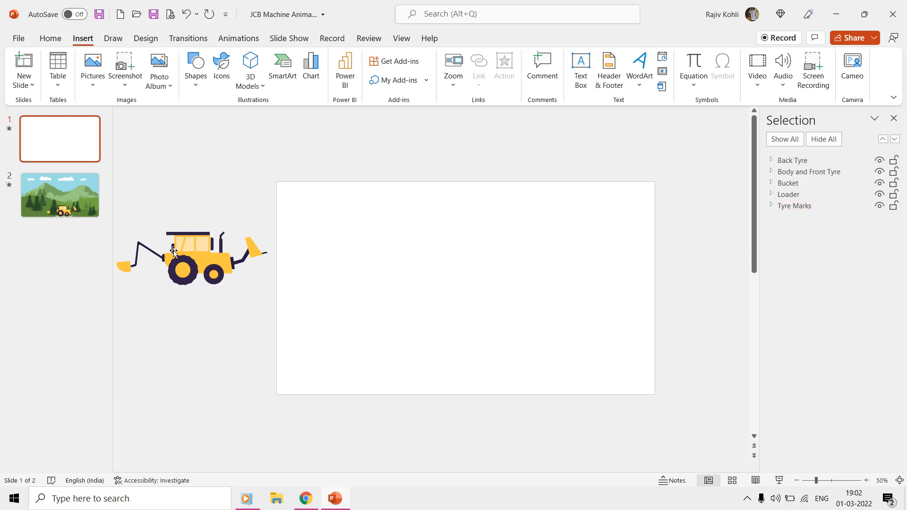
left_click(238, 38)
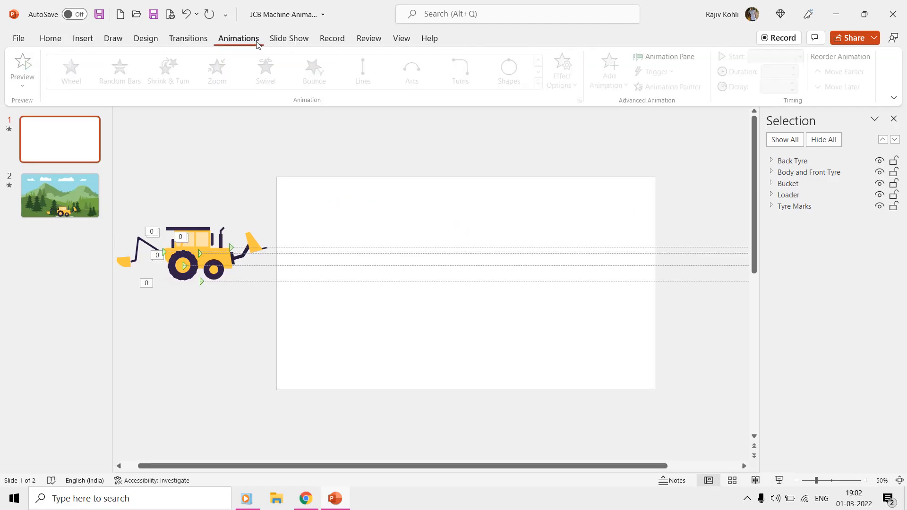
Step: Open the Animation Pane and review the Spin and 8-second Lines effect and timing settings
left_click(665, 56)
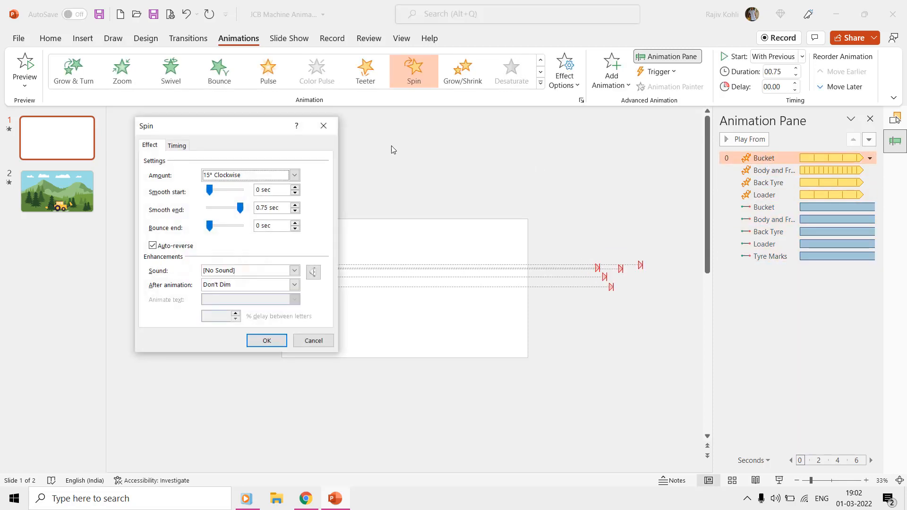
left_click(177, 145)
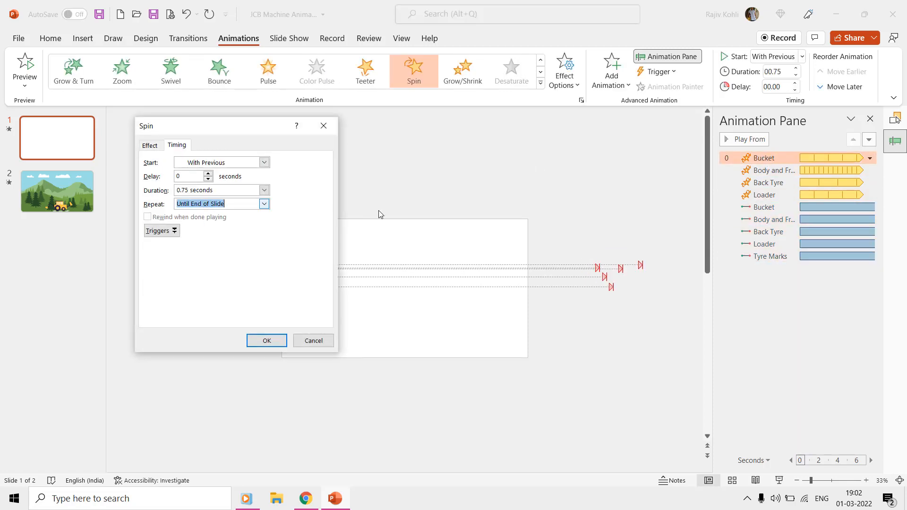
left_click(149, 145)
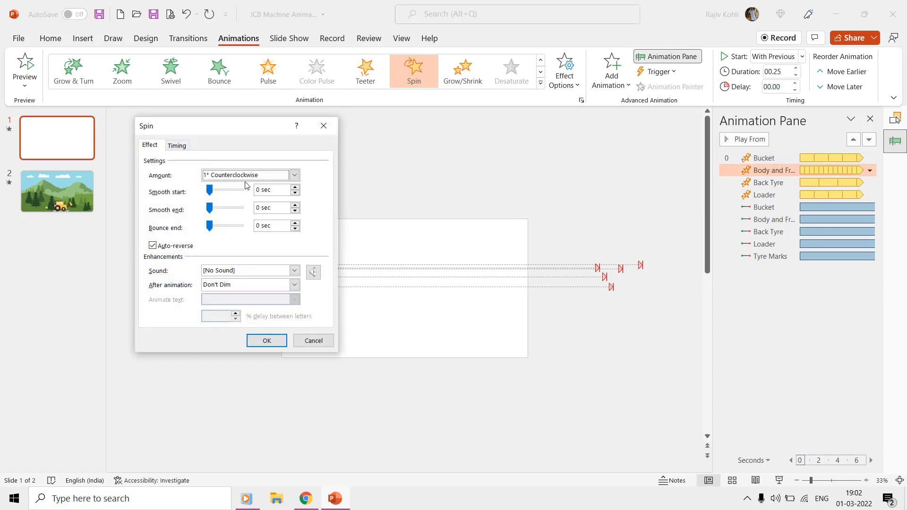
left_click(266, 341)
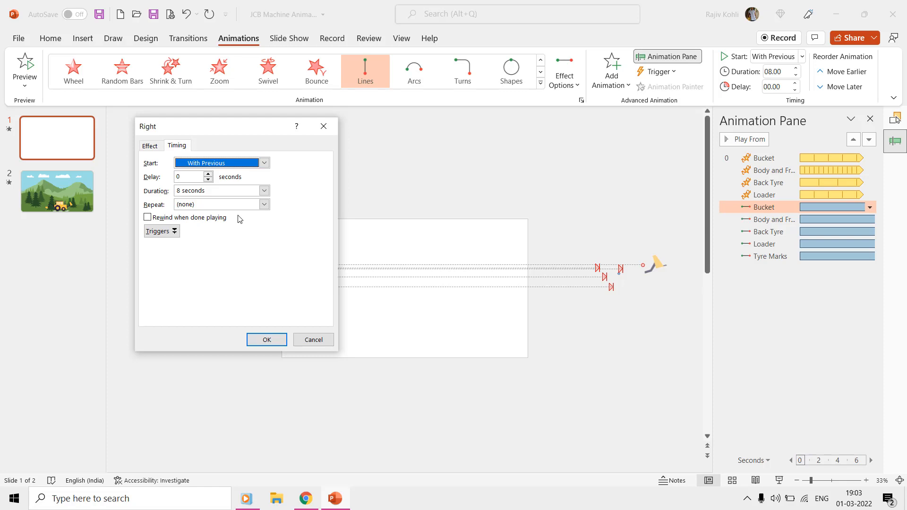
left_click(266, 340)
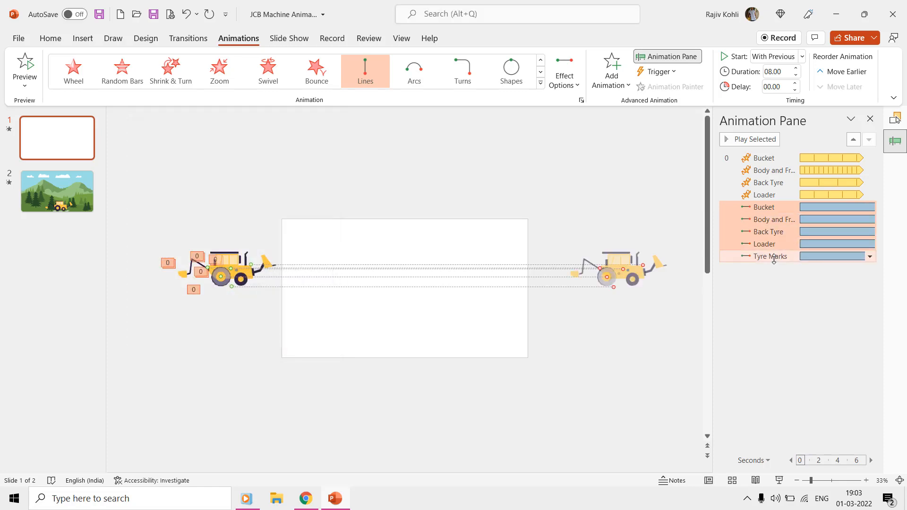
left_click(869, 231)
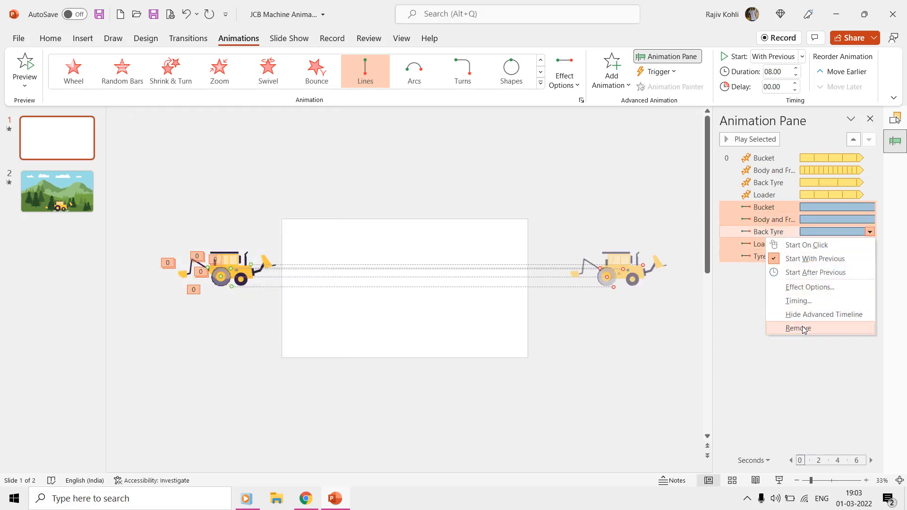
left_click(797, 328)
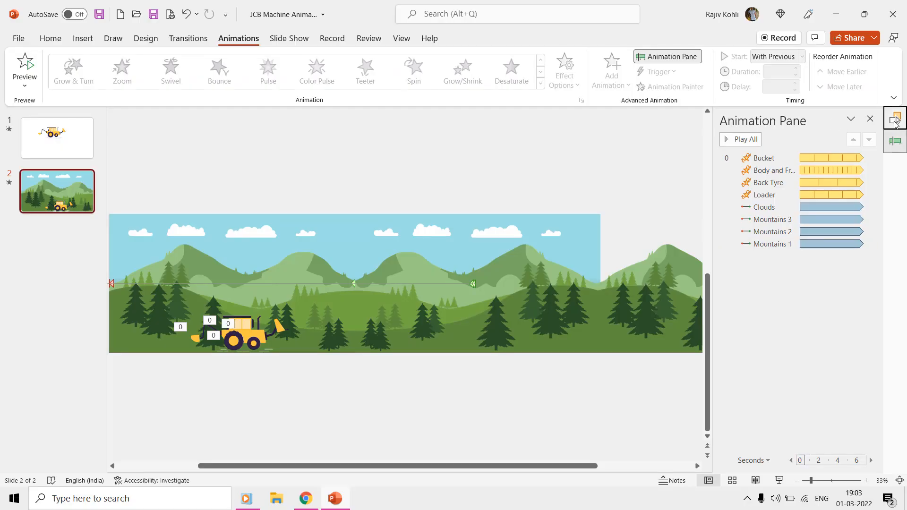
Step: Collapse Tyre Marks in slide 2's Selection Pane, then select the Bucket on slide 1
left_click(895, 117)
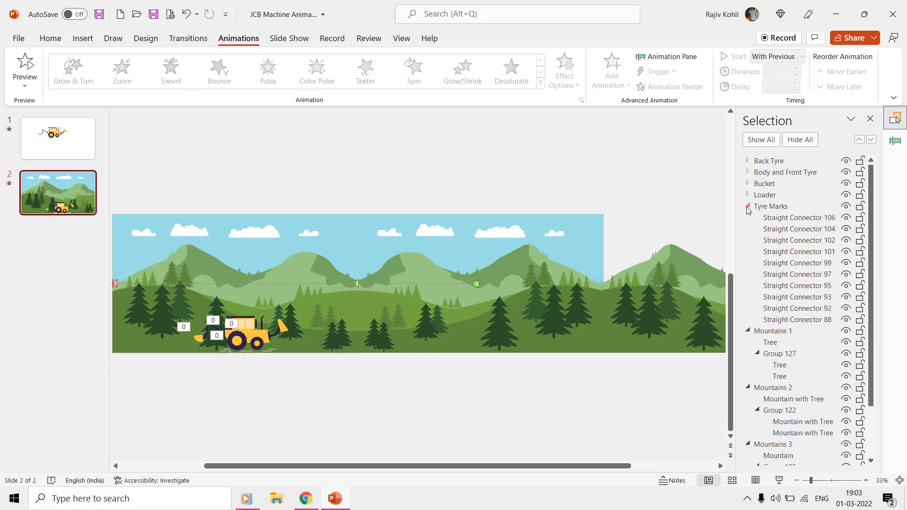
left_click(748, 207)
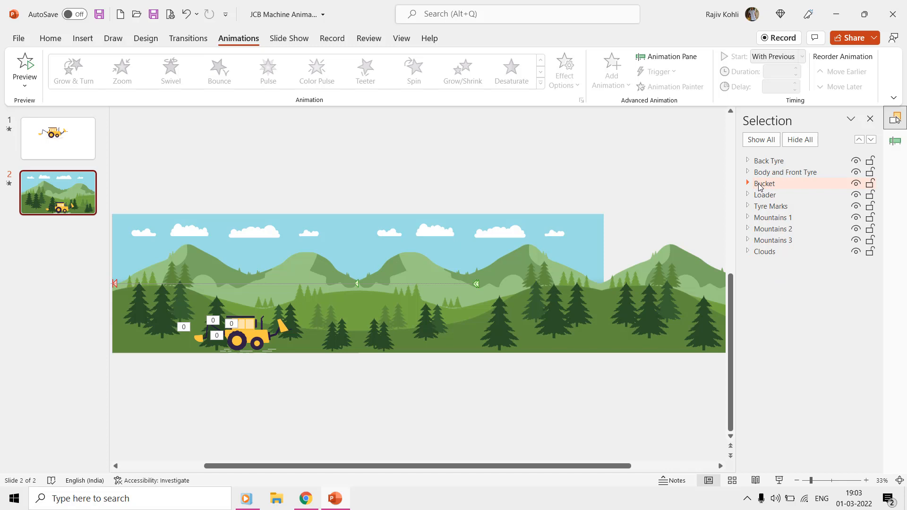
left_click(58, 137)
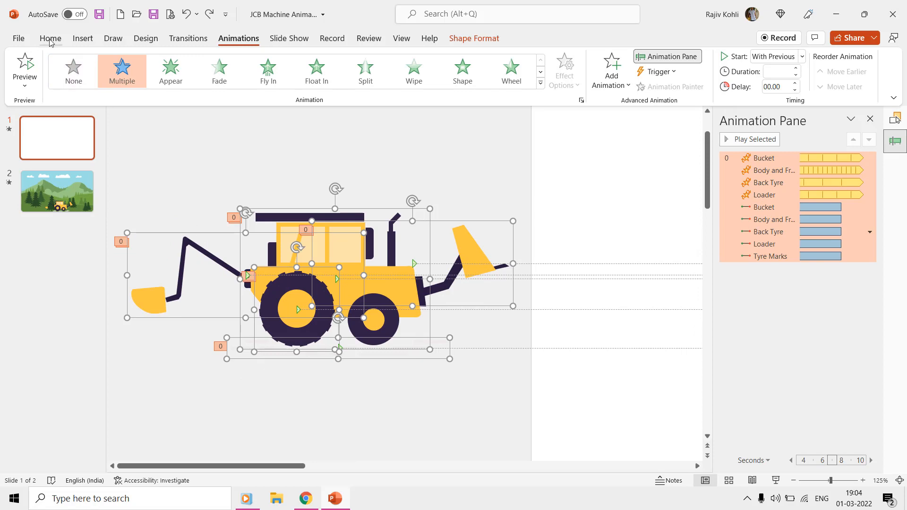
Step: Paste a duplicate backhoe with its spins and motion paths, then show the animation commands
left_click(50, 38)
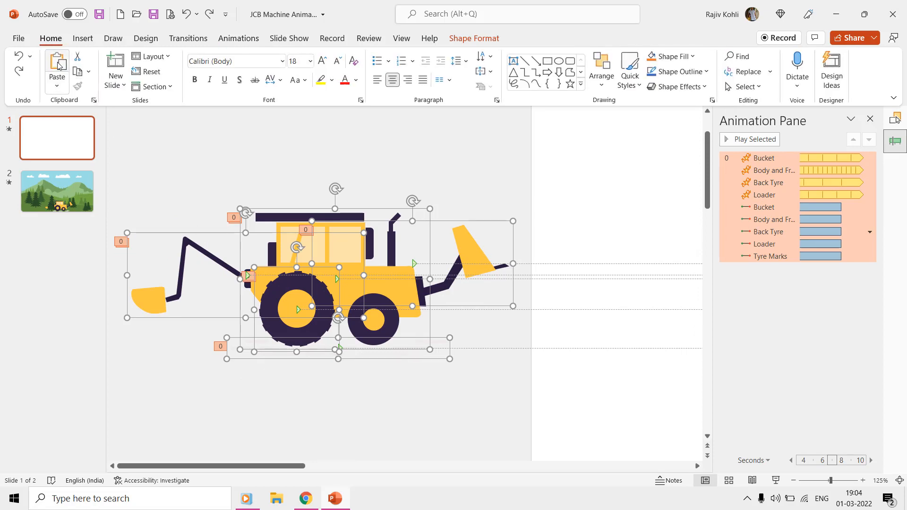
key("ctrl+v")
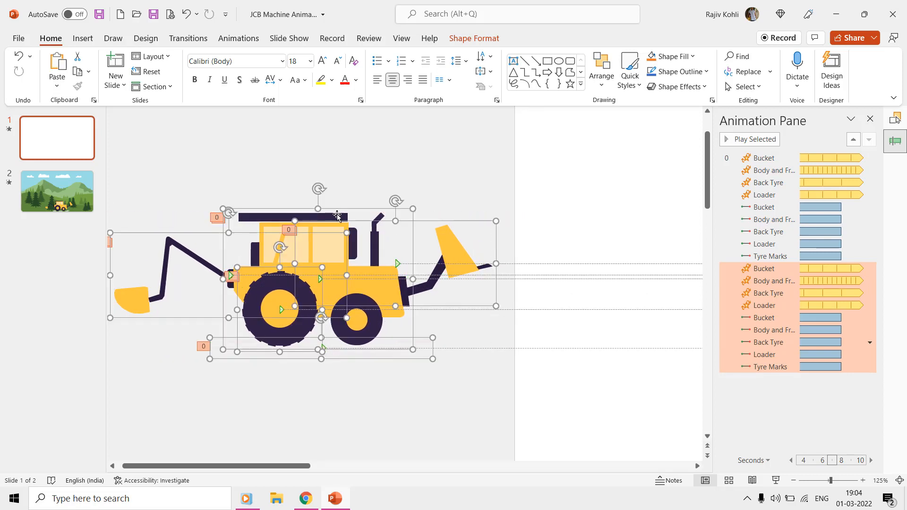
left_click(766, 268)
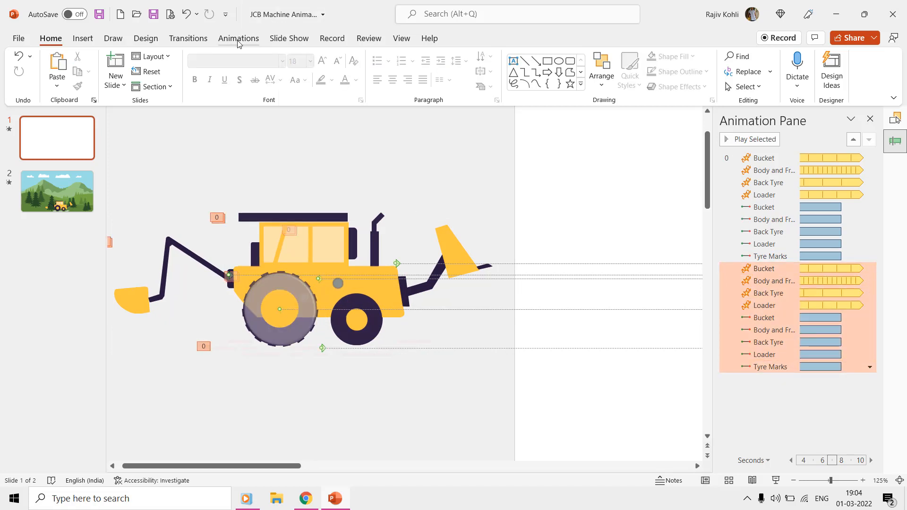
left_click(238, 38)
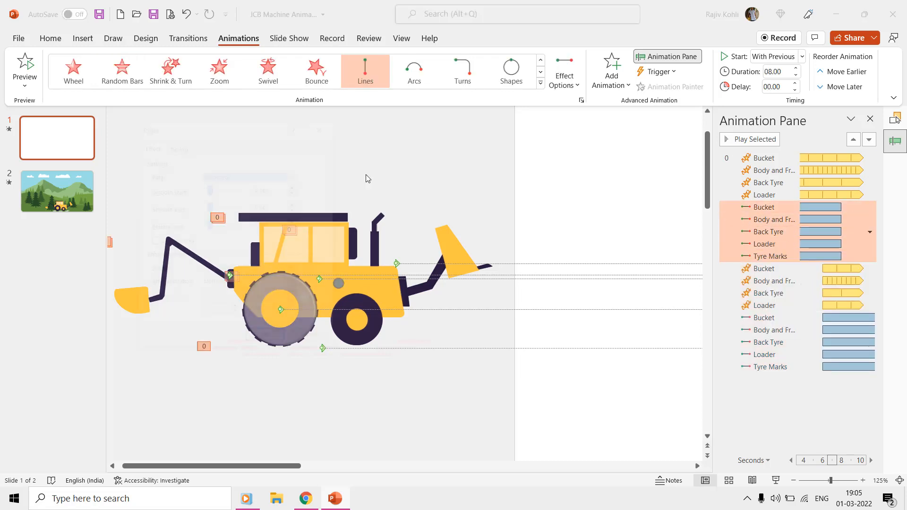
Step: Give the copy's motion paths a 6-second delay, repeating until end of slide
left_click(264, 204)
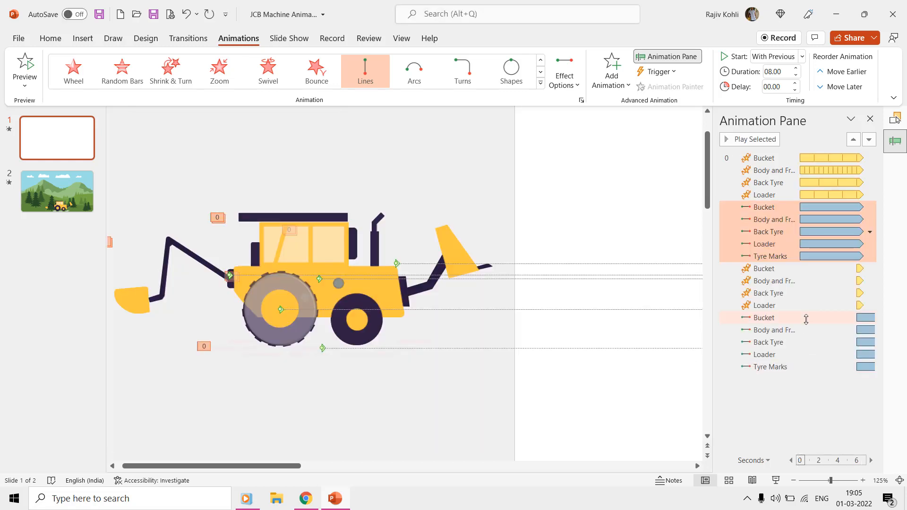
left_click(868, 330)
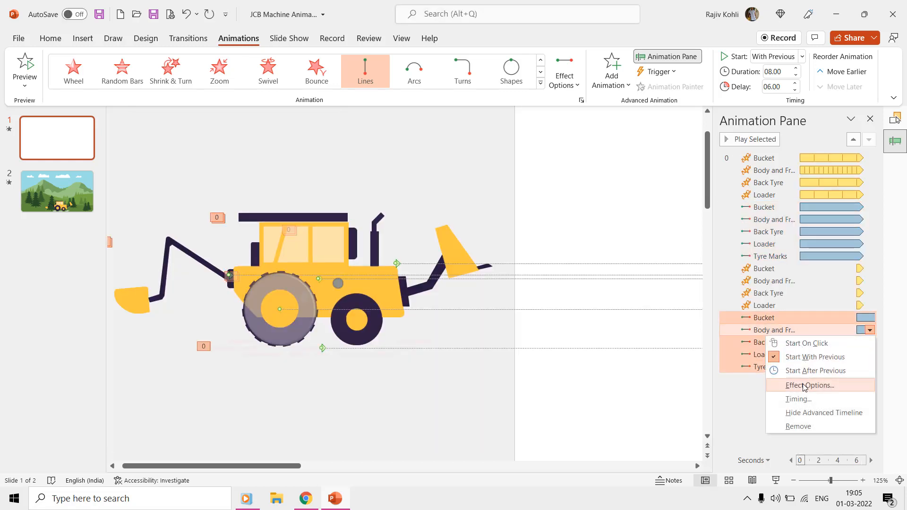
left_click(809, 385)
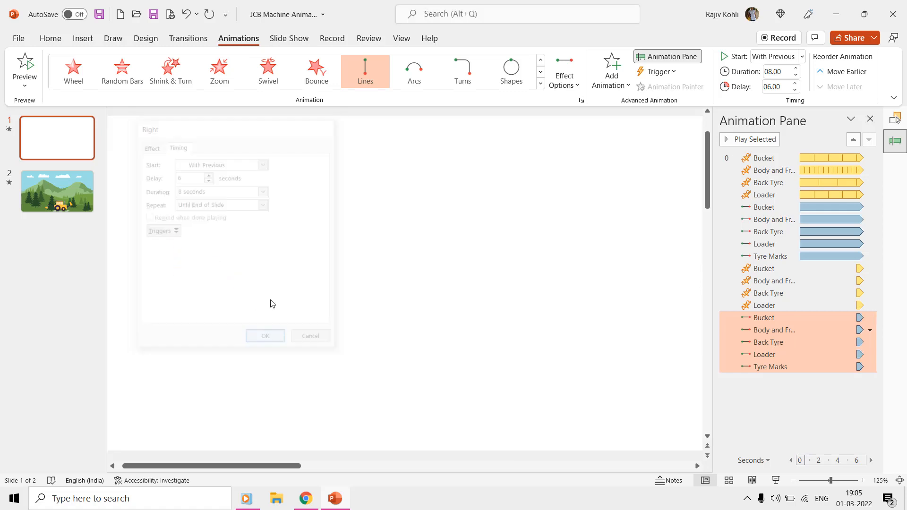
left_click(265, 336)
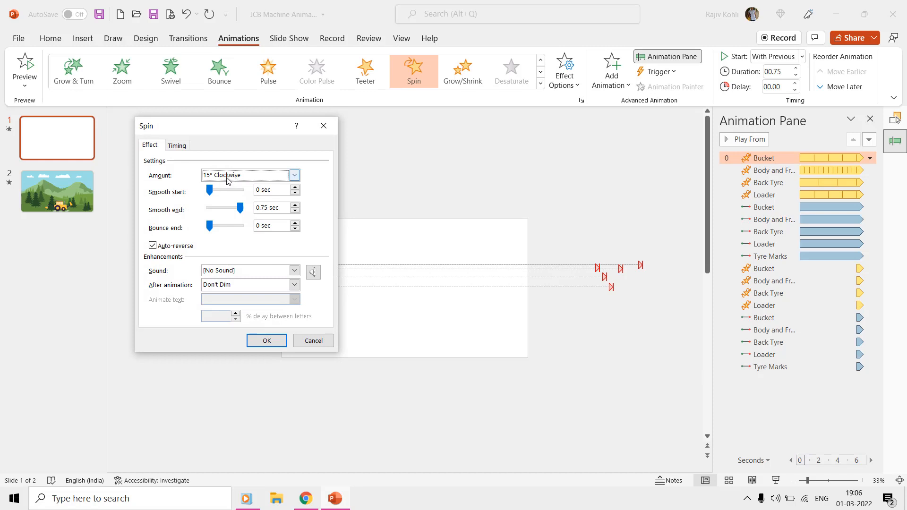
left_click(294, 175)
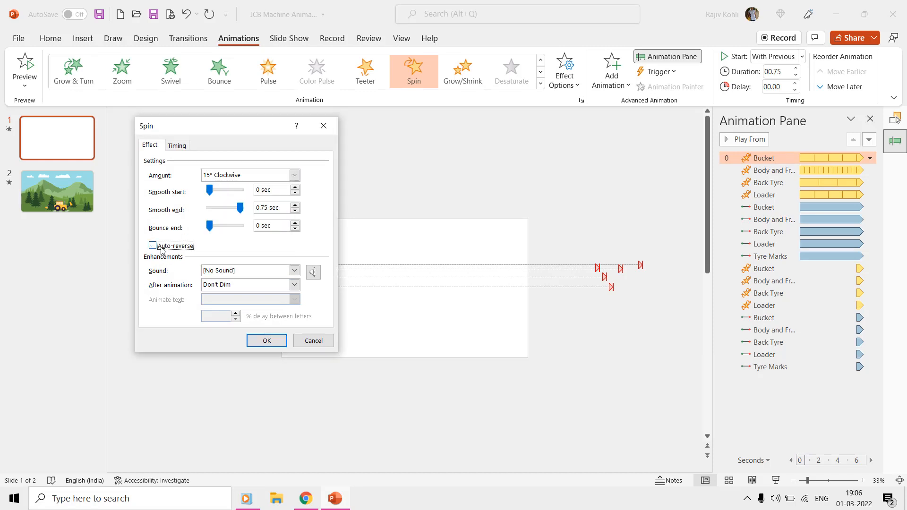
left_click(177, 145)
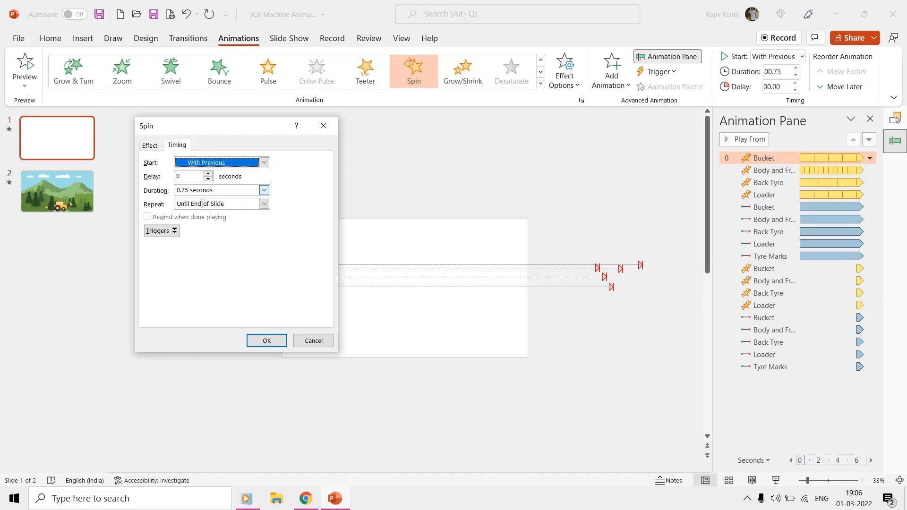
left_click(217, 190)
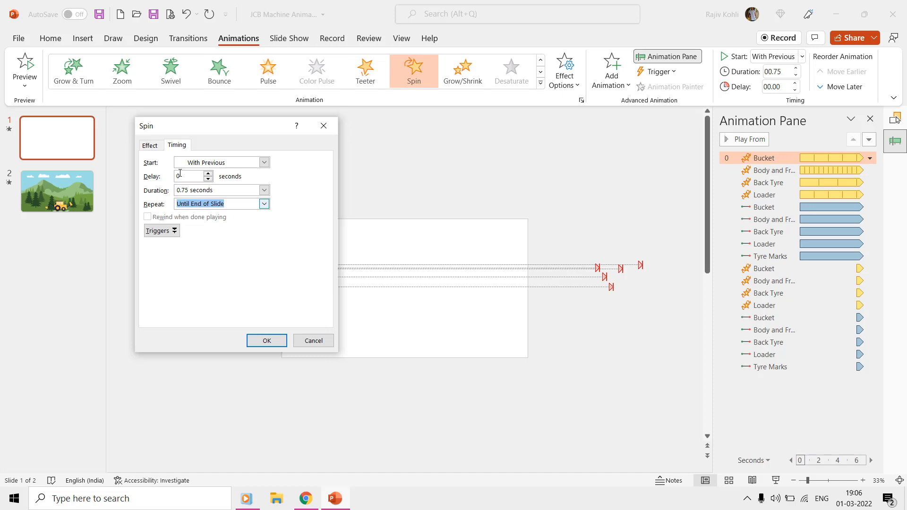
left_click(150, 146)
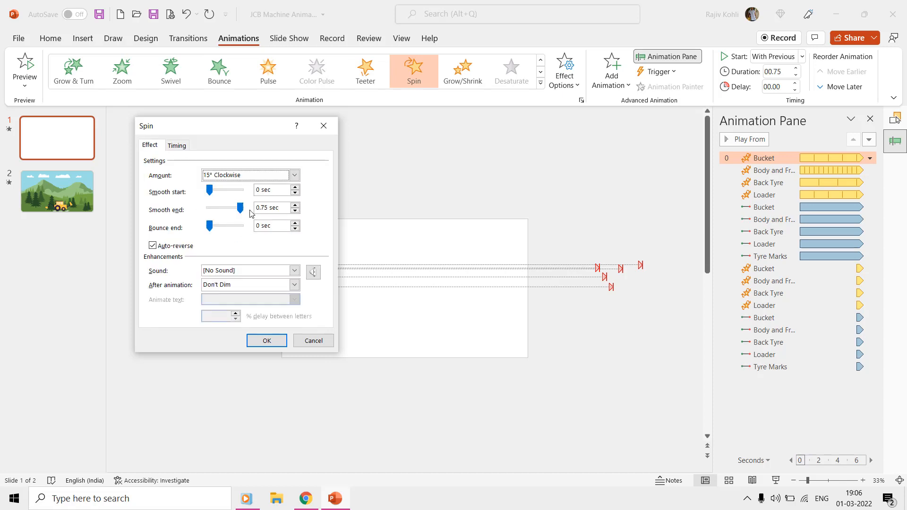
left_click(266, 340)
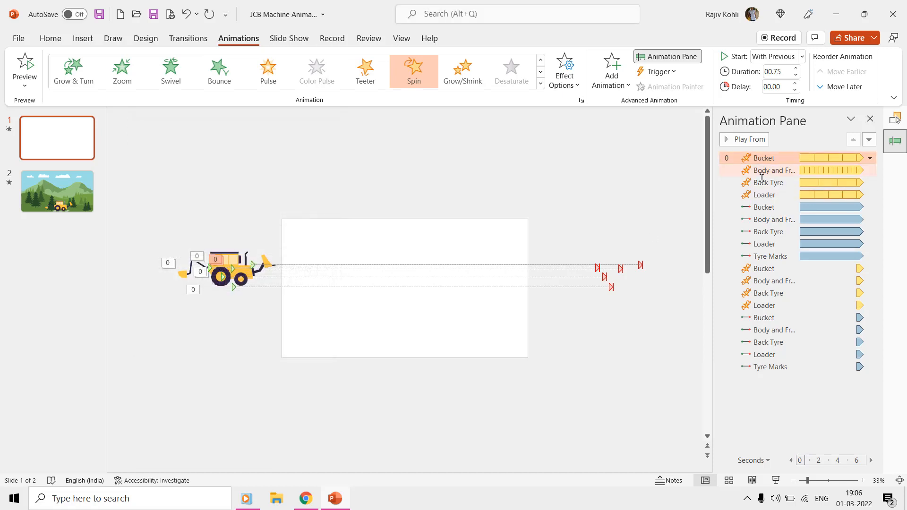
double_click(770, 170)
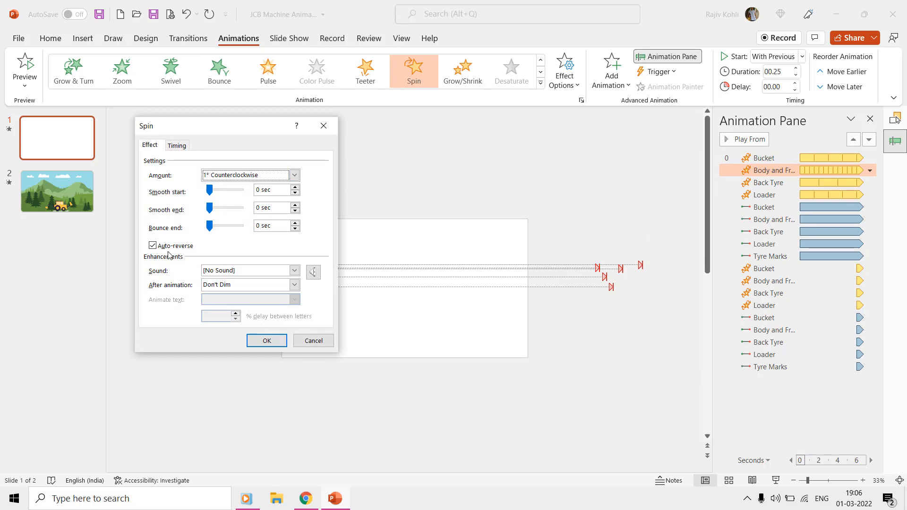
left_click(177, 145)
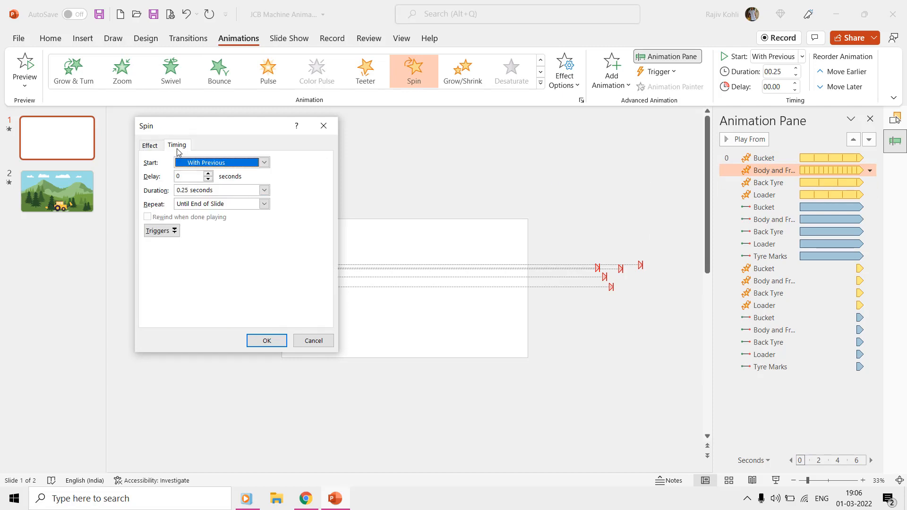
left_click(217, 190)
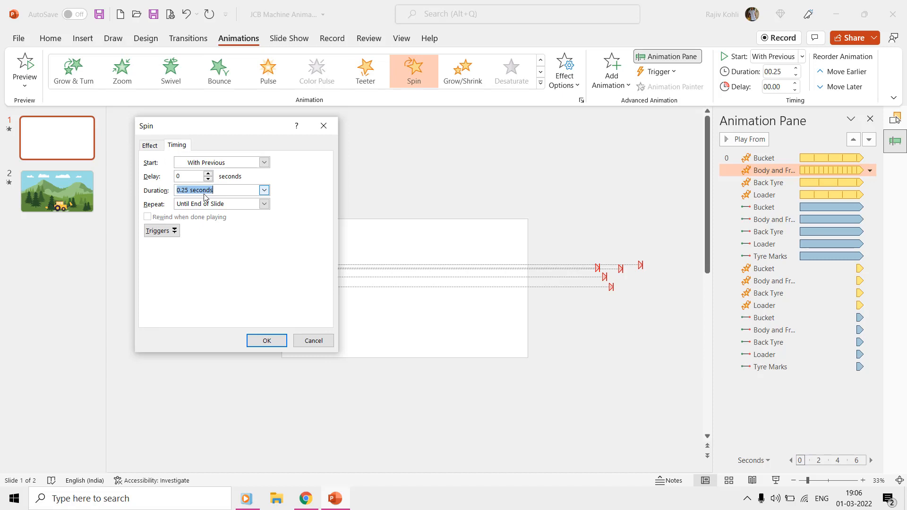
left_click(150, 145)
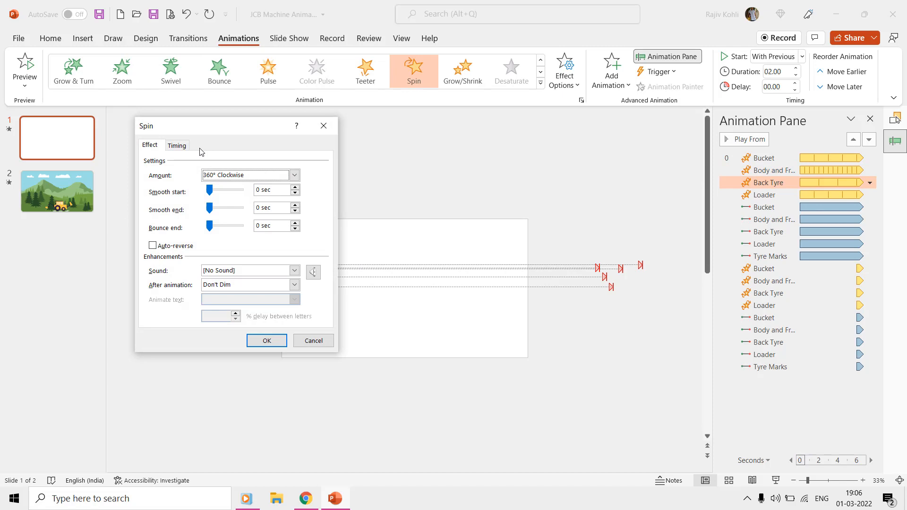
left_click(294, 175)
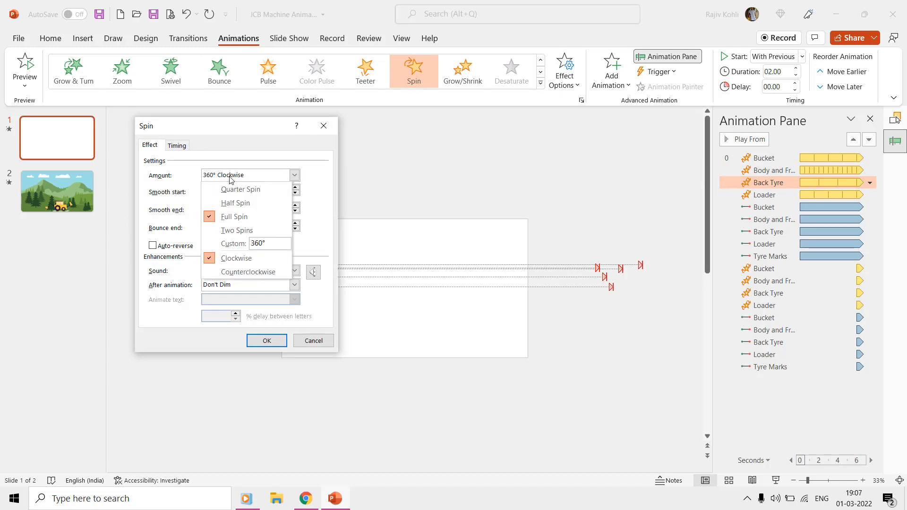
left_click(177, 145)
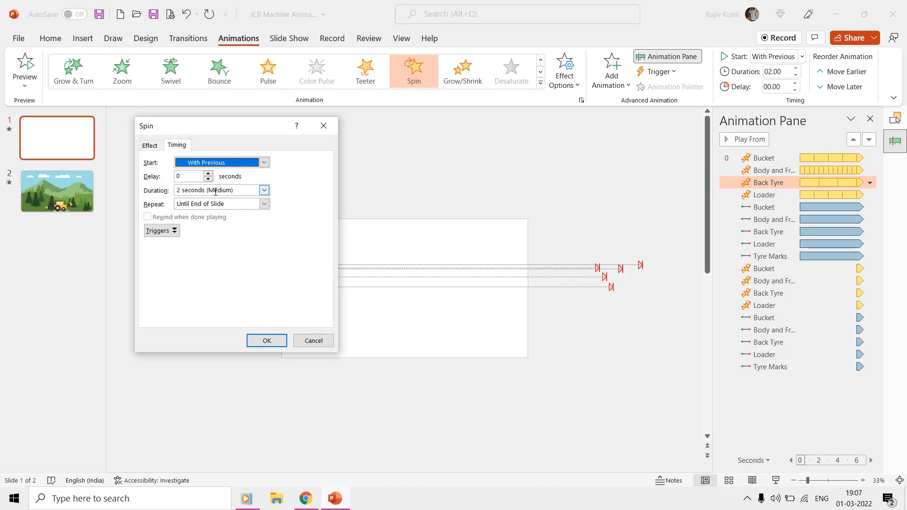
left_click(150, 145)
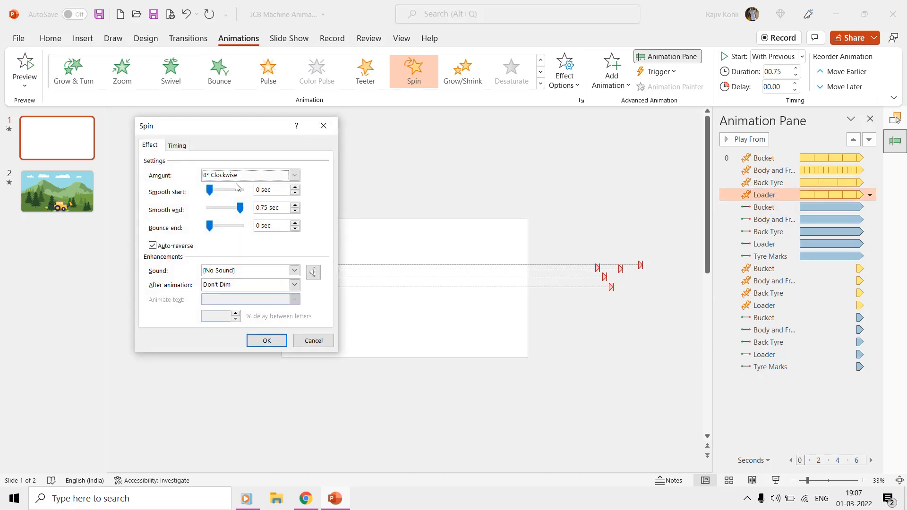
mouse_move(172, 166)
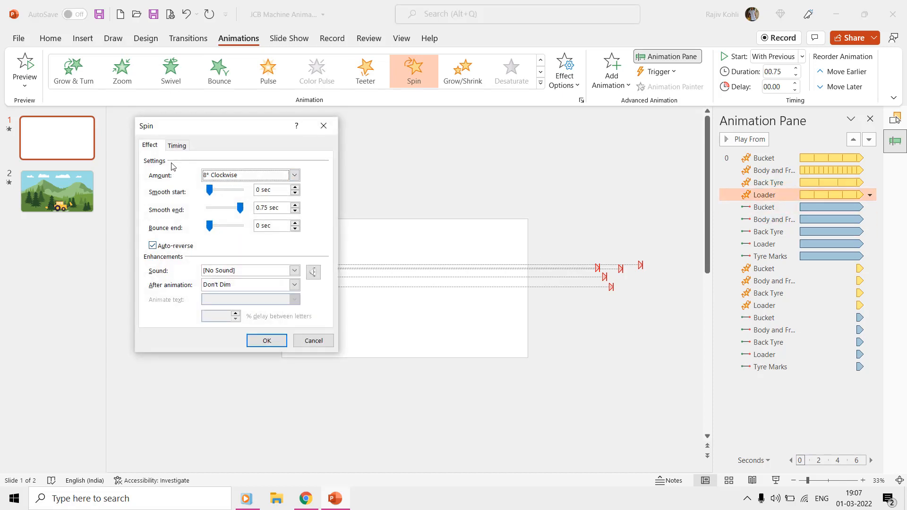
left_click(176, 145)
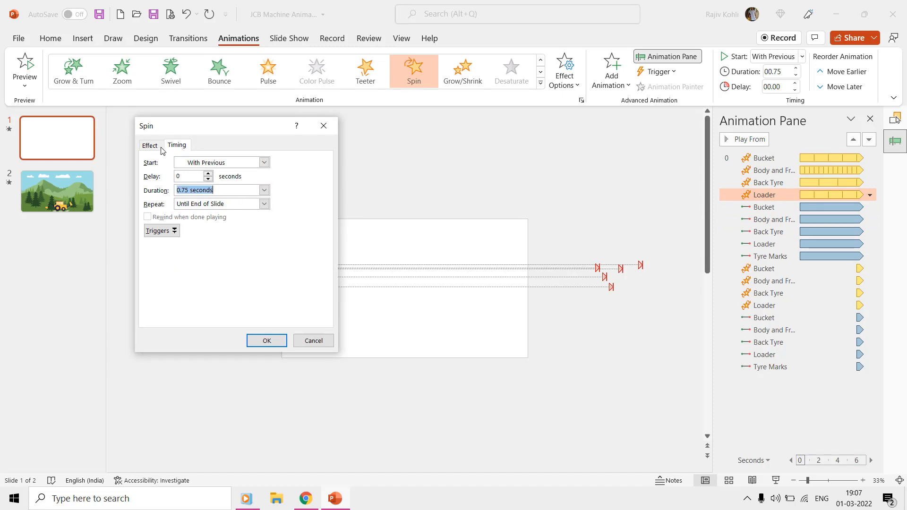
left_click(149, 145)
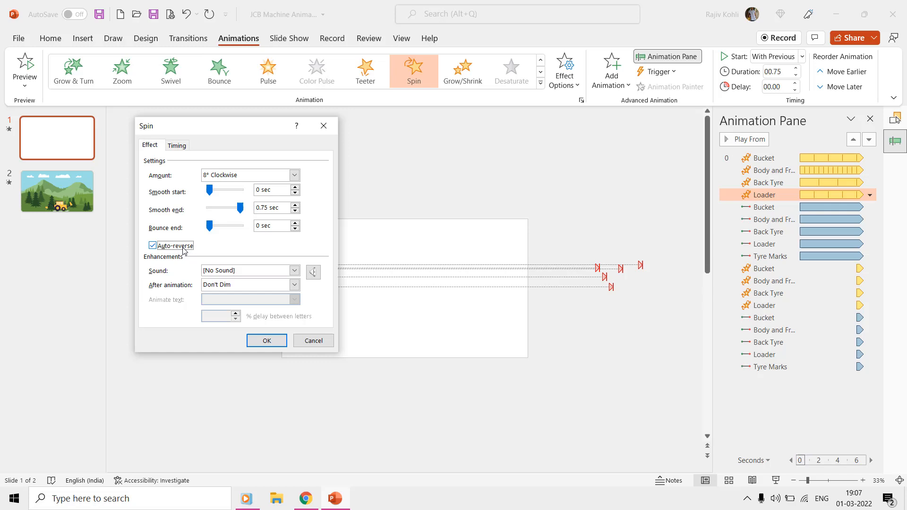
left_click(267, 341)
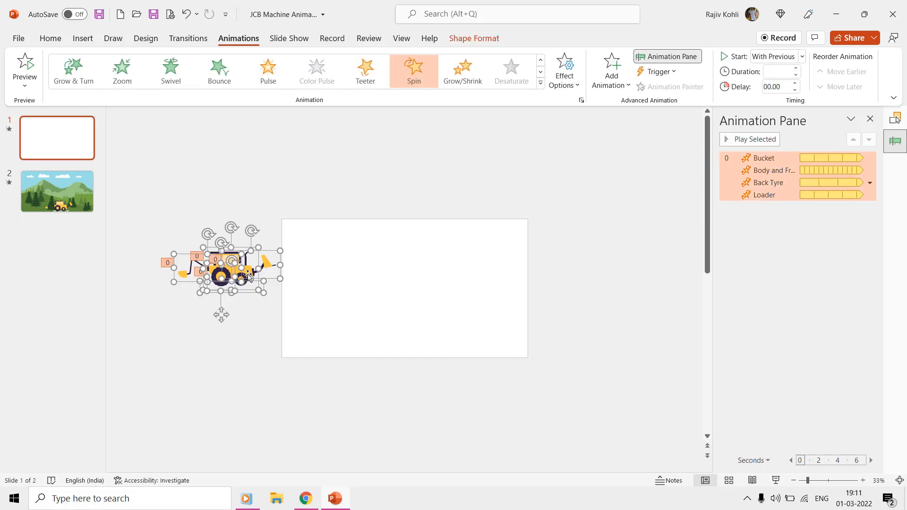
Step: Drag the backhoe onto the slide's left and add a Right motion path to all parts
left_click_drag(223, 266, 335, 266)
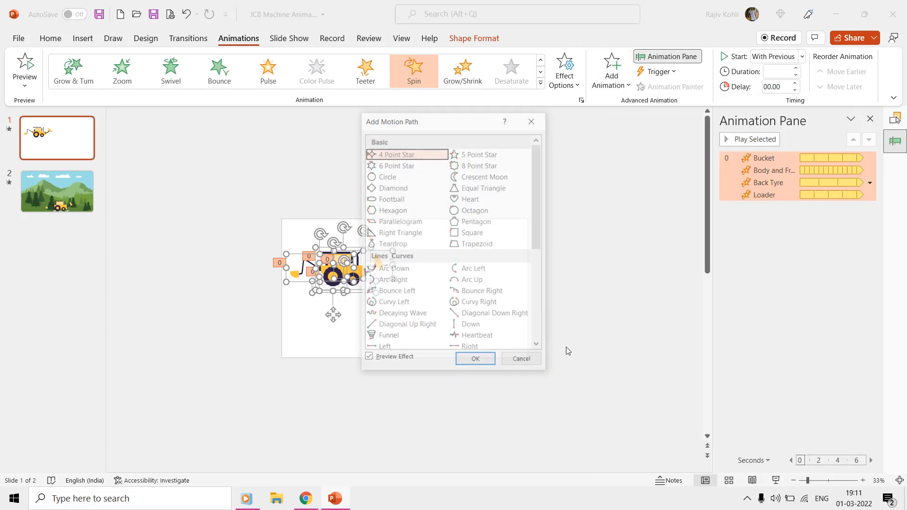
left_click(475, 359)
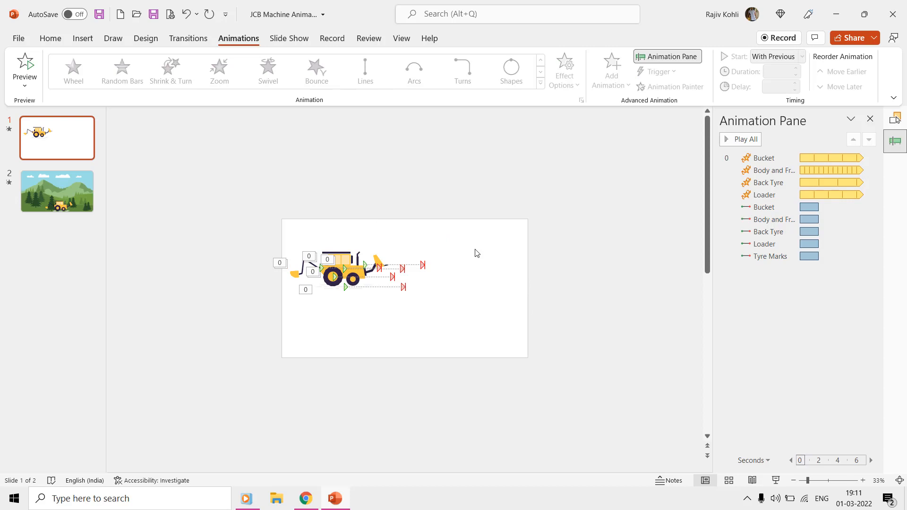
Step: Stretch the Bucket and Body-and-Frame motion paths to end far past the right edge
left_click(764, 207)
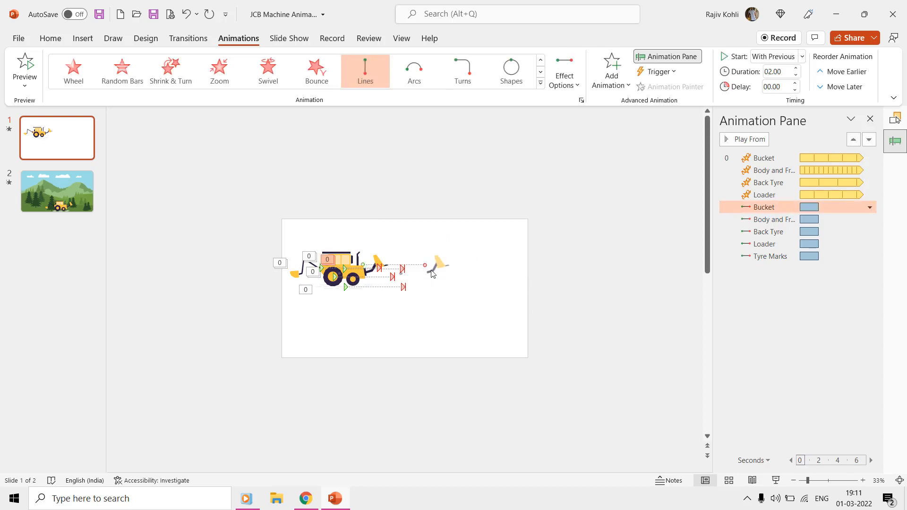
left_click(768, 220)
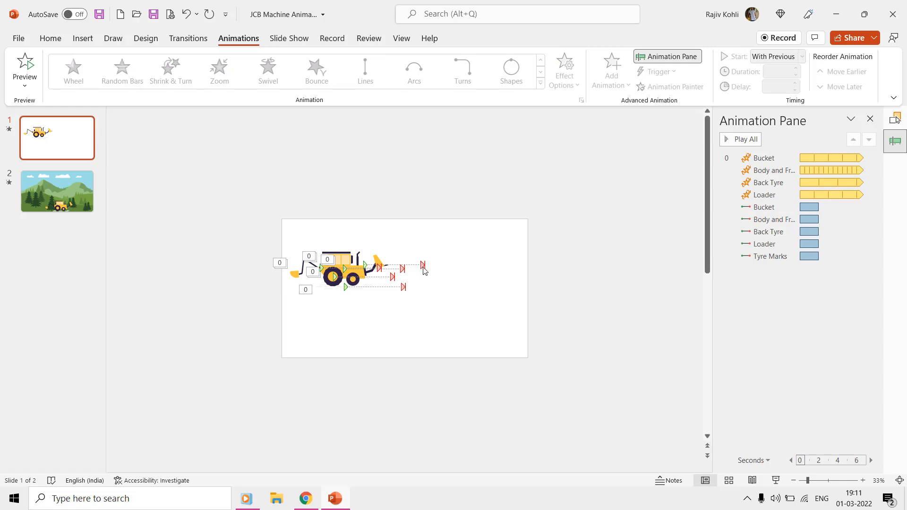
left_click(764, 207)
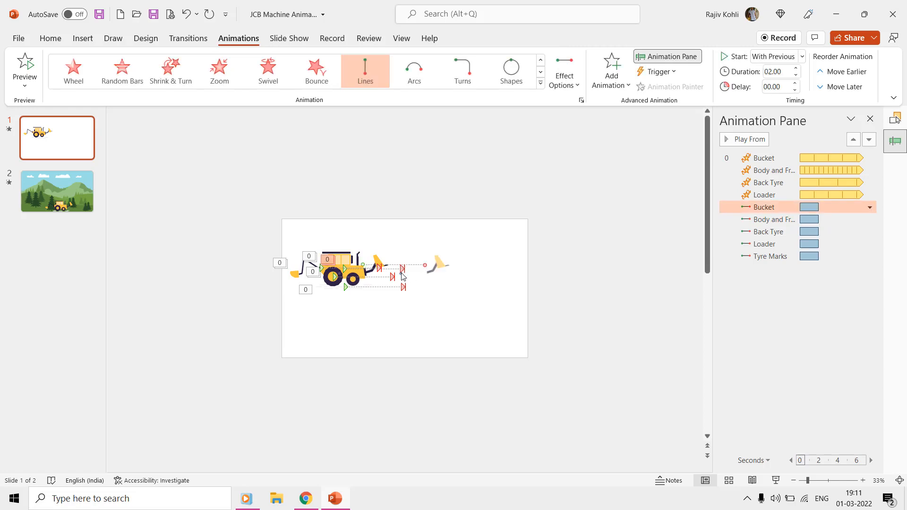
mouse_move(421, 272)
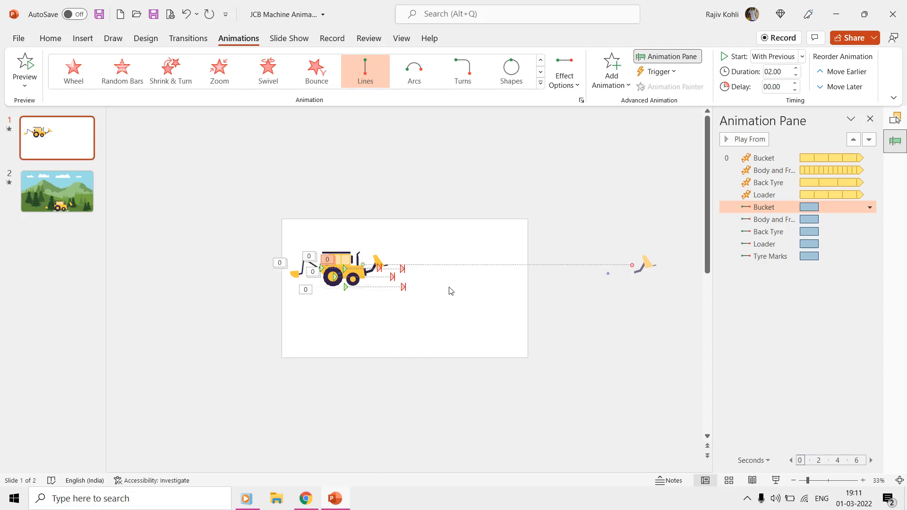
left_click(769, 220)
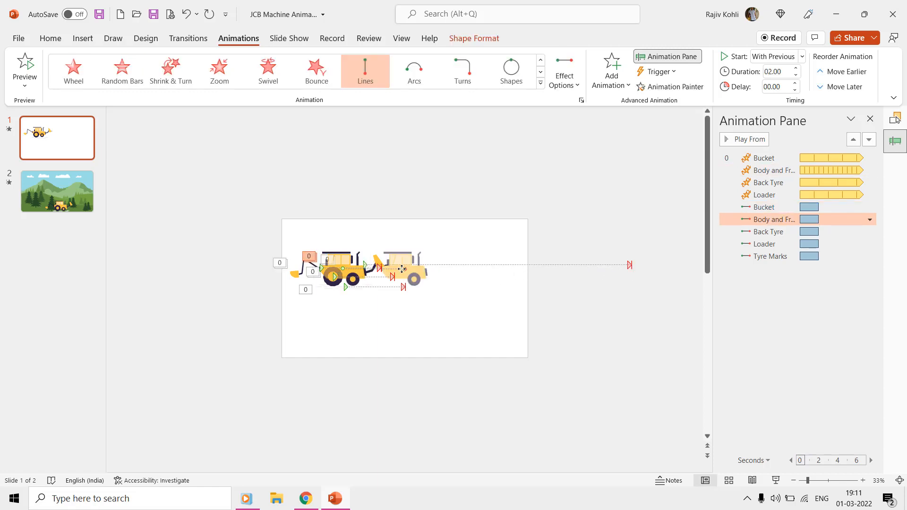
left_click_drag(400, 269, 582, 276)
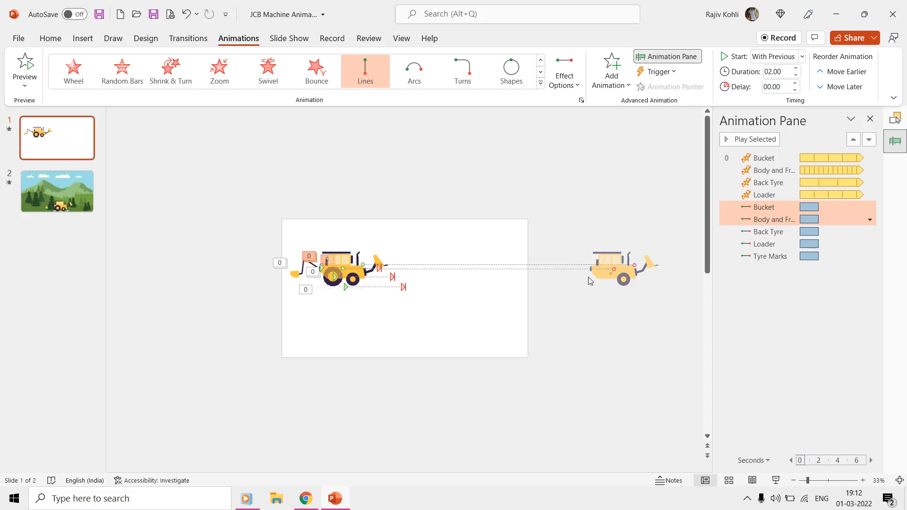
mouse_move(701, 262)
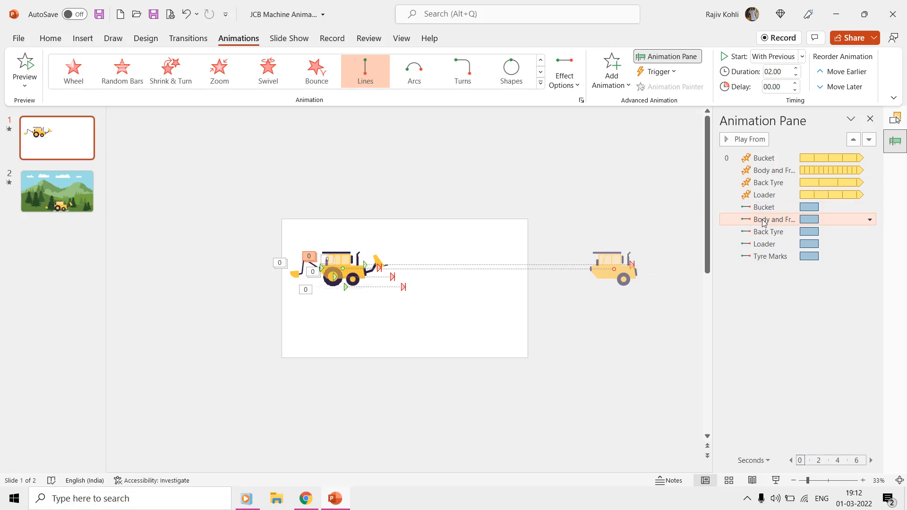
Step: Extend the Back Tyre and Loader paths and set all motion paths to 08.00 duration
left_click(770, 232)
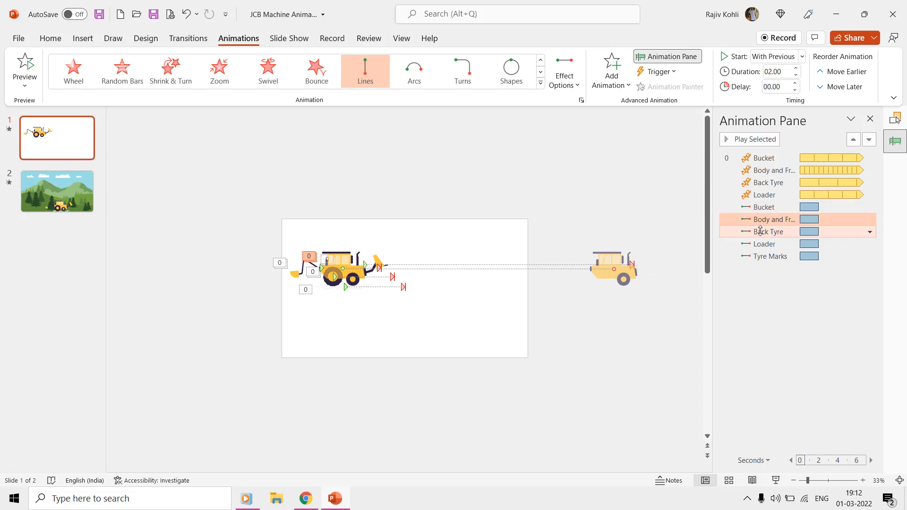
left_click(770, 231)
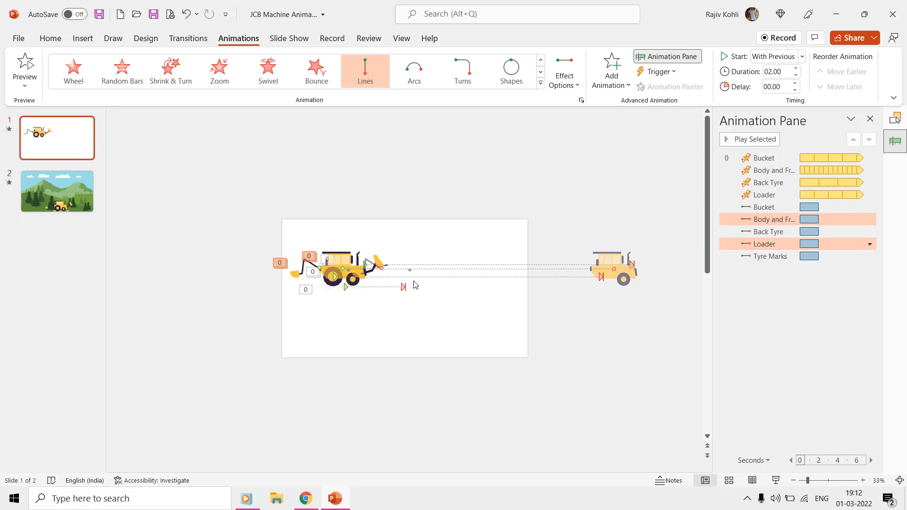
mouse_move(408, 272)
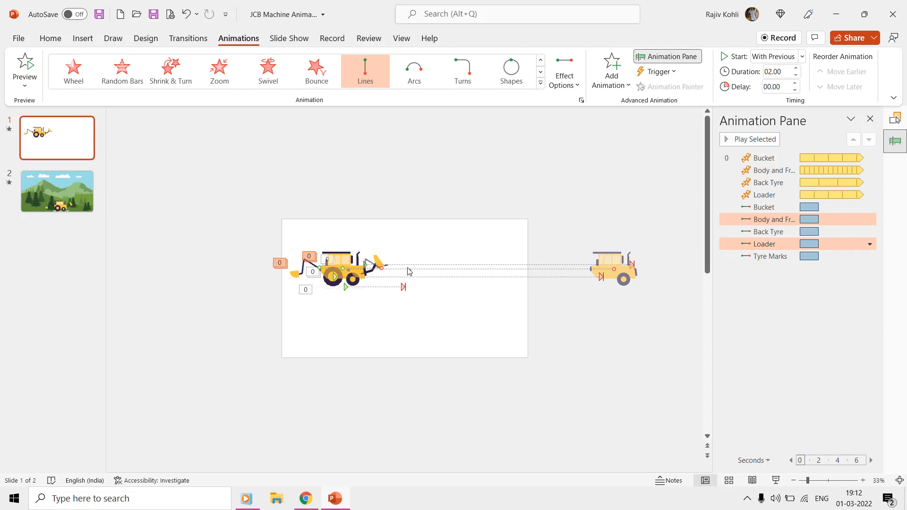
left_click(861, 481)
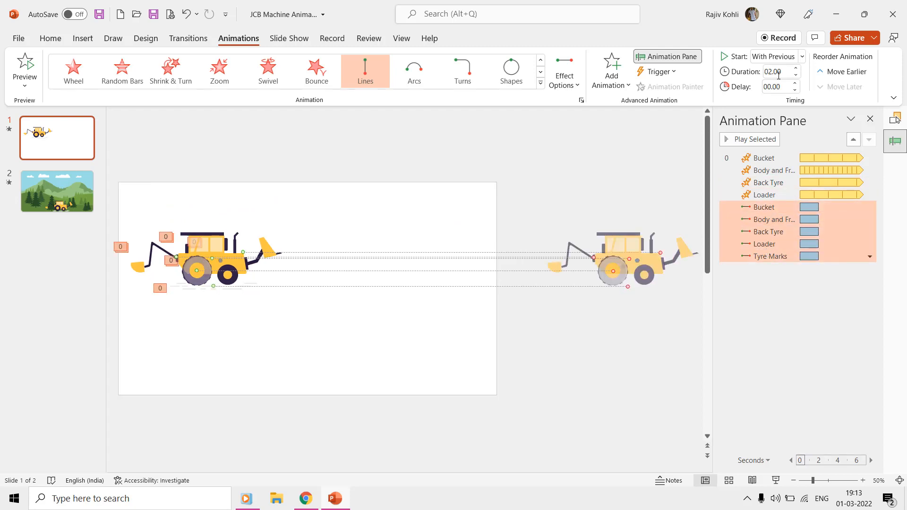
type("08.00")
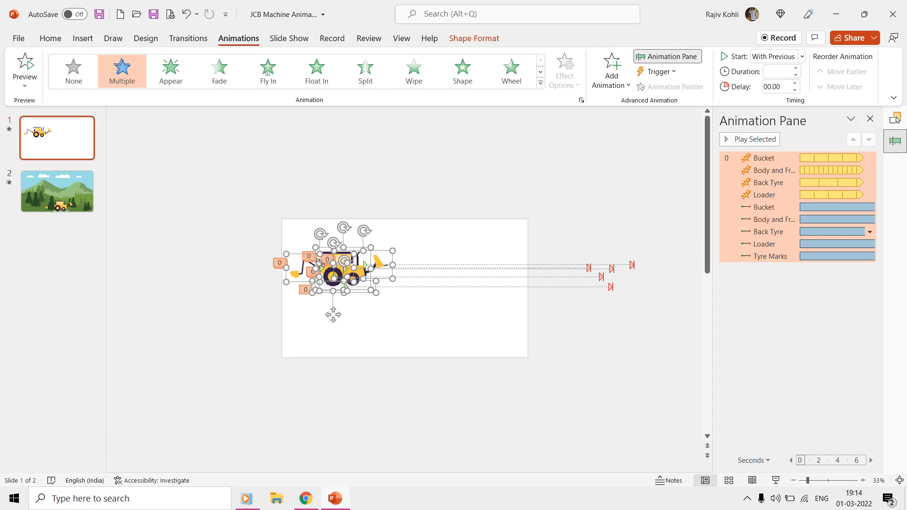
Step: Move the backhoe just left of the slide and paste a copy at lower right
left_click_drag(338, 275, 232, 268)
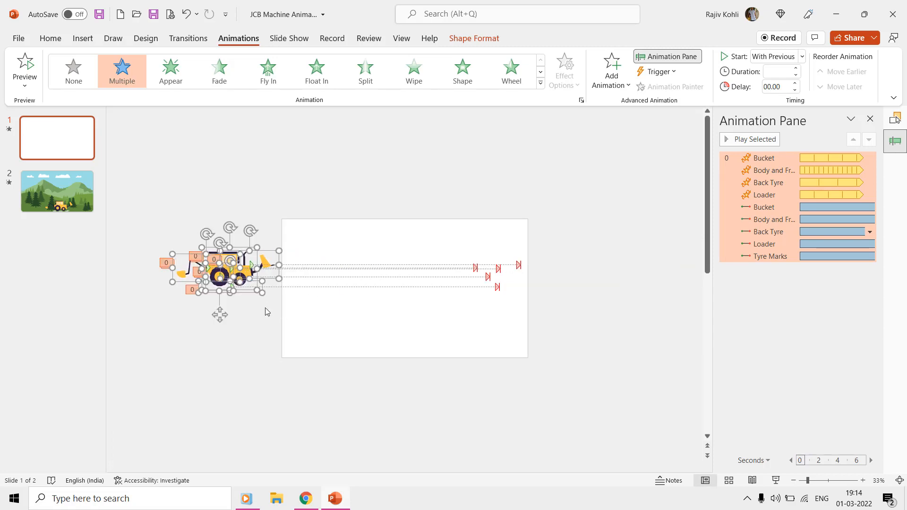
left_click(50, 39)
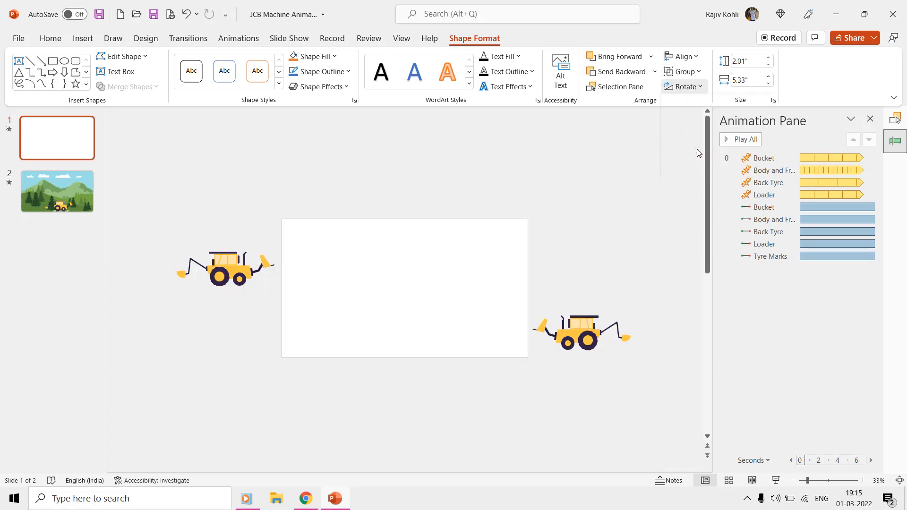
left_click(582, 334)
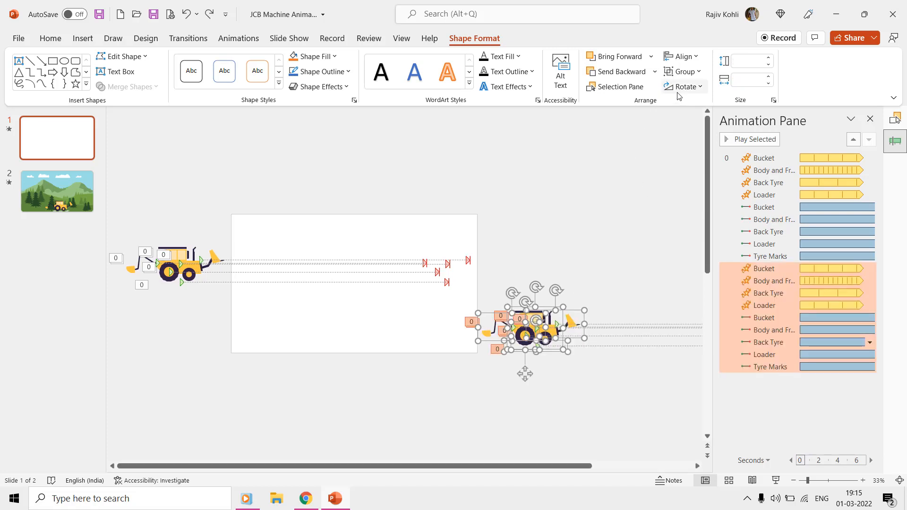
Step: Flip the copied backhoe horizontally and group its parts
left_click(685, 87)
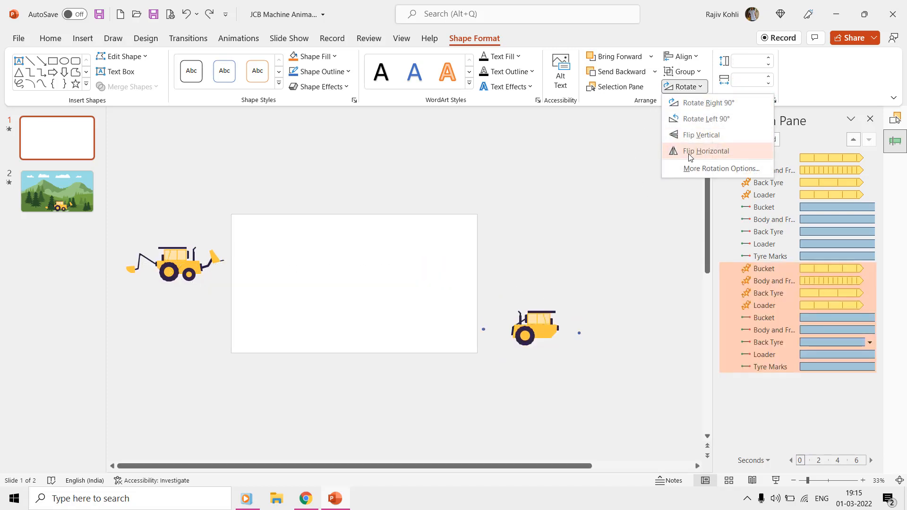
left_click(683, 71)
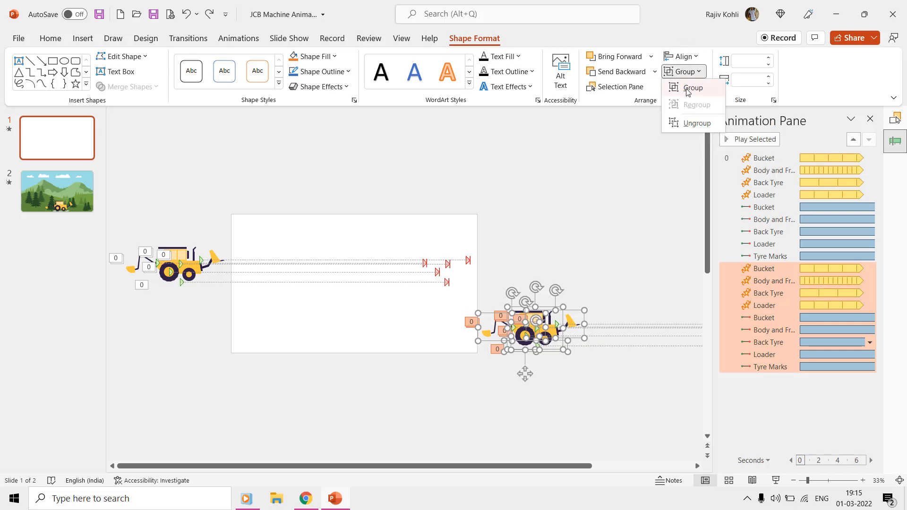
left_click(693, 88)
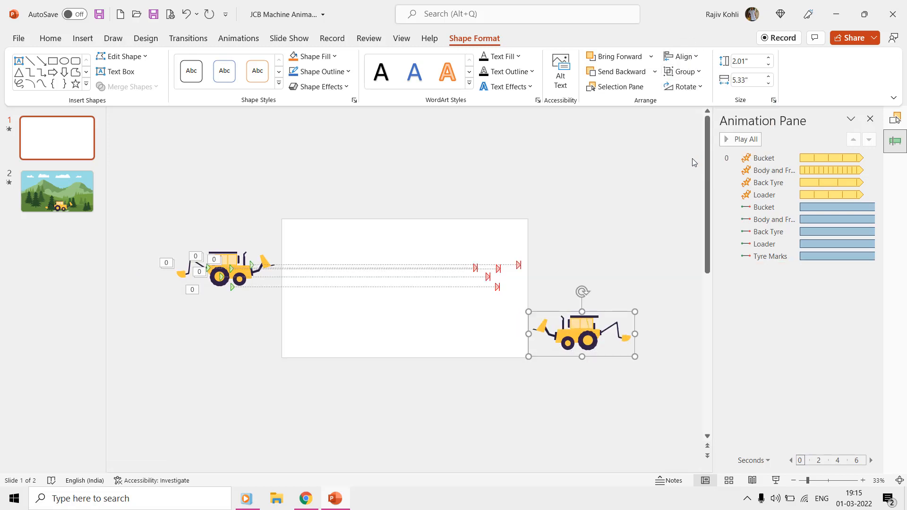
mouse_move(783, 308)
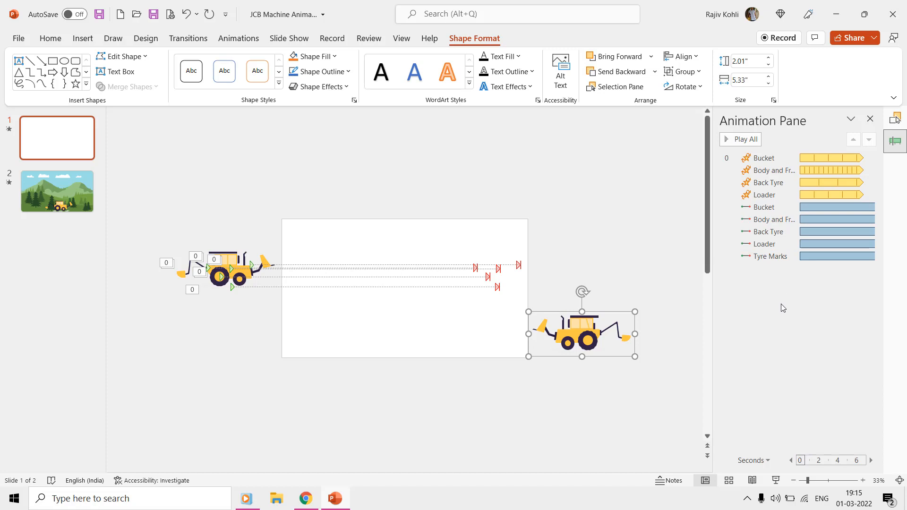
mouse_move(577, 201)
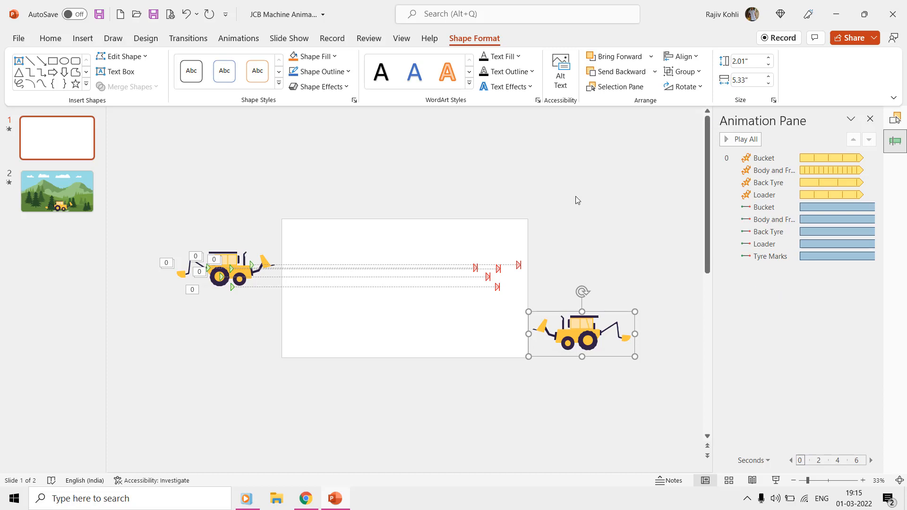
mouse_move(620, 154)
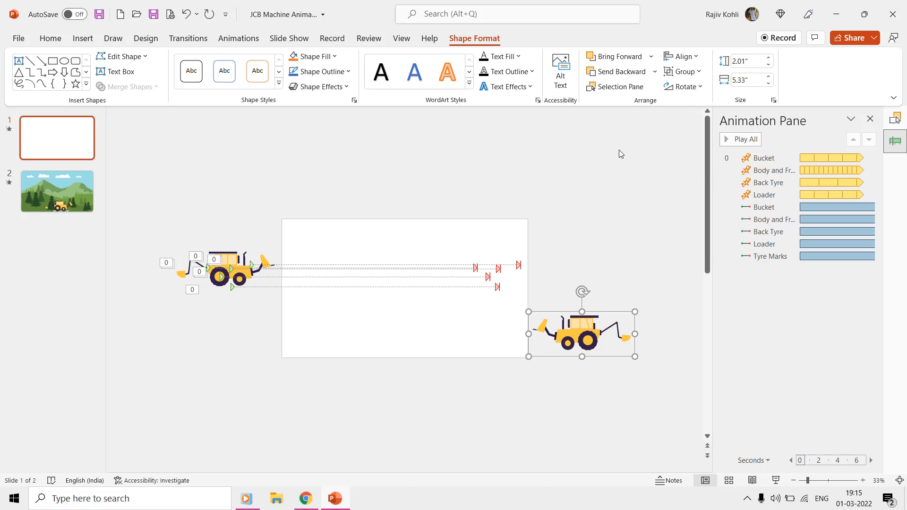
mouse_move(675, 111)
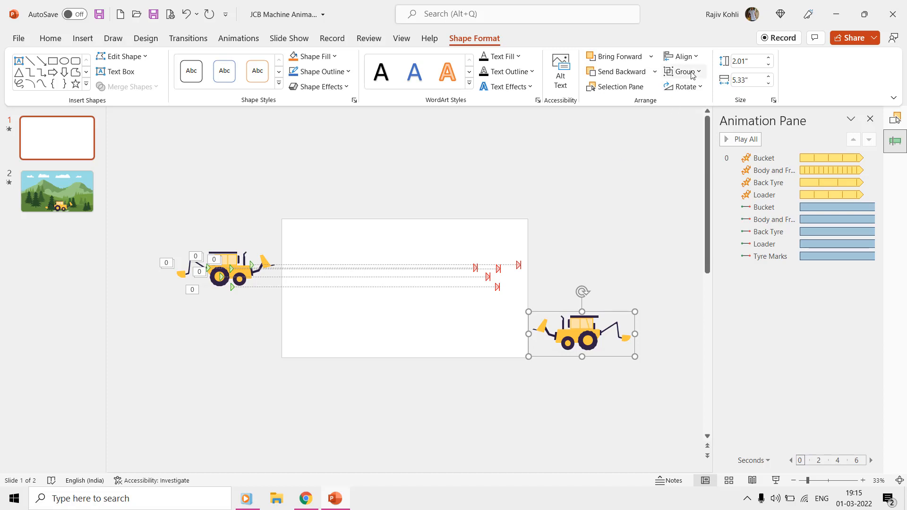
Step: Ungroup the mirrored copy and paint the original parts' spins and motion paths onto it
left_click(685, 72)
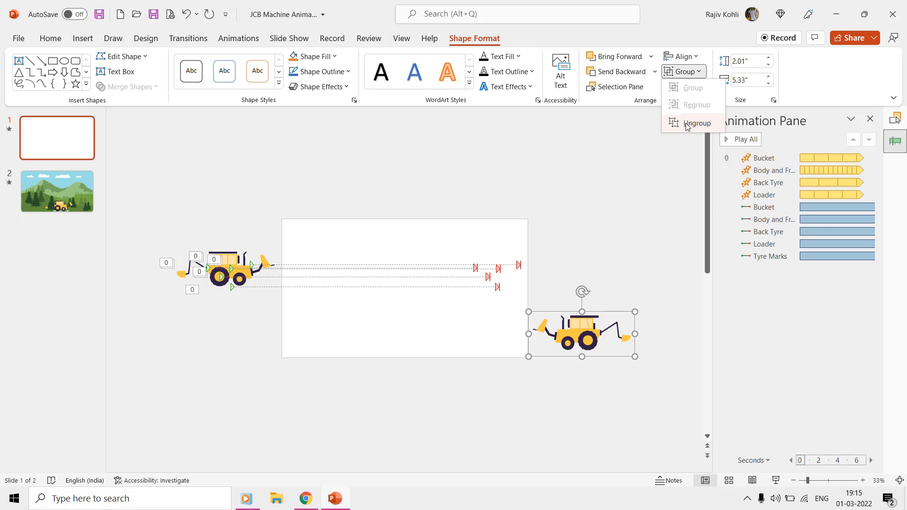
left_click(696, 123)
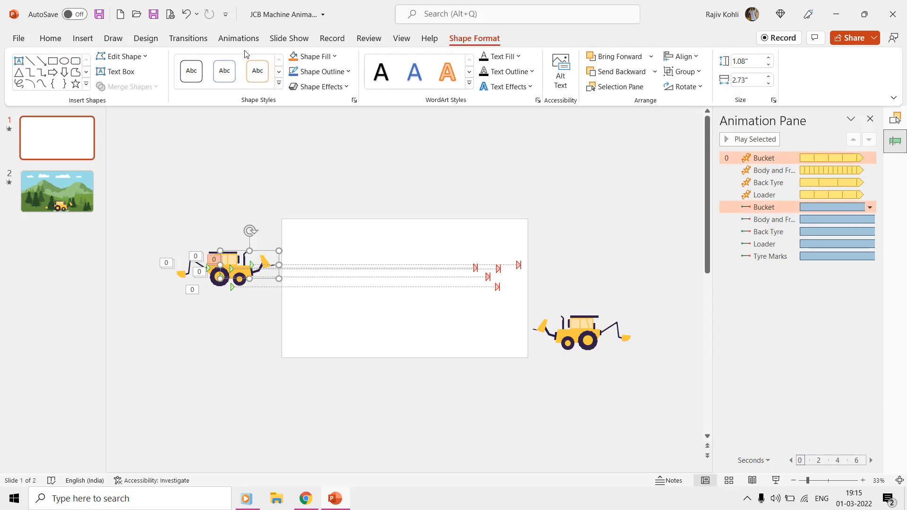
left_click(238, 39)
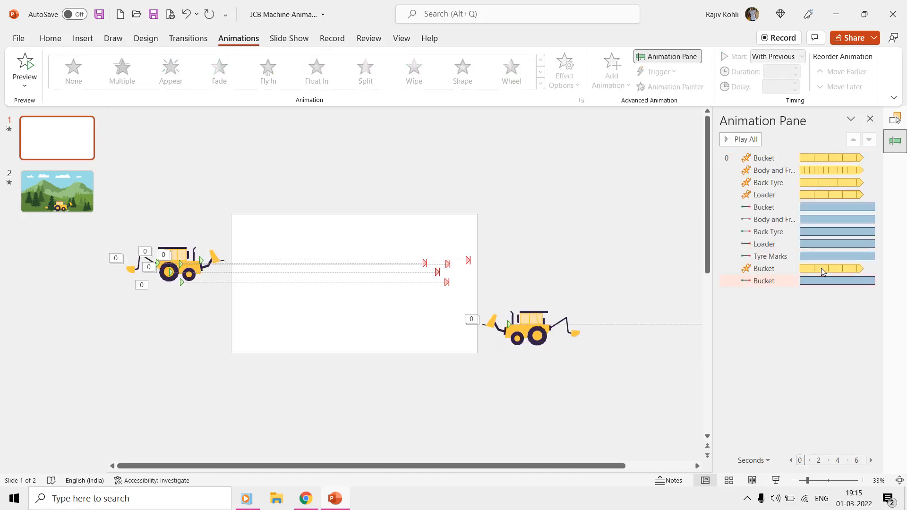
left_click(765, 280)
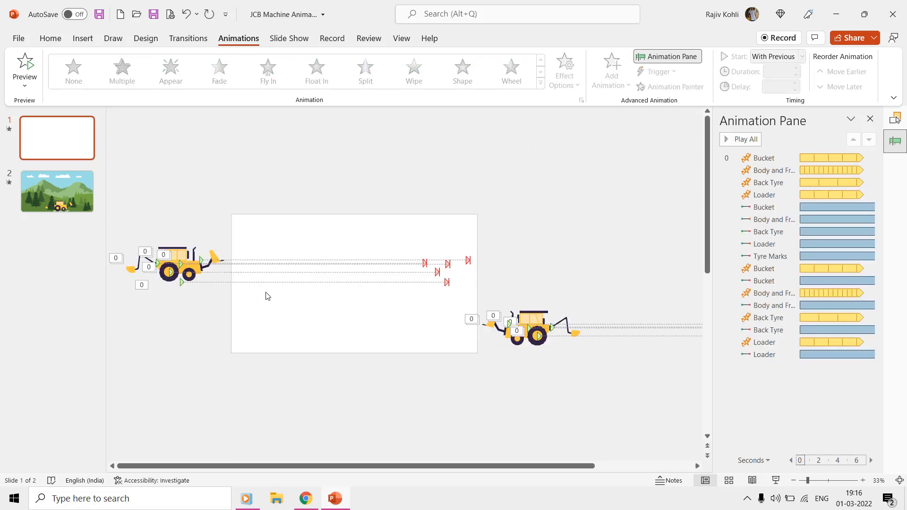
left_click(861, 480)
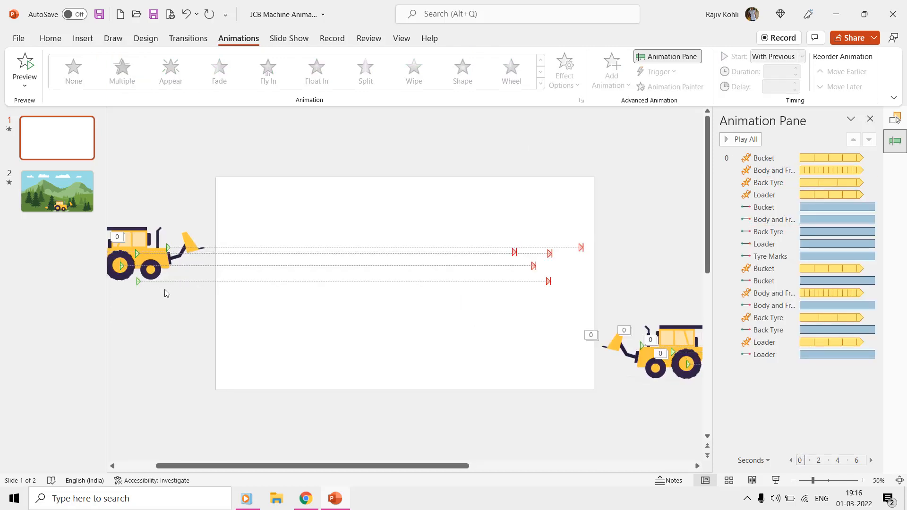
left_click(771, 256)
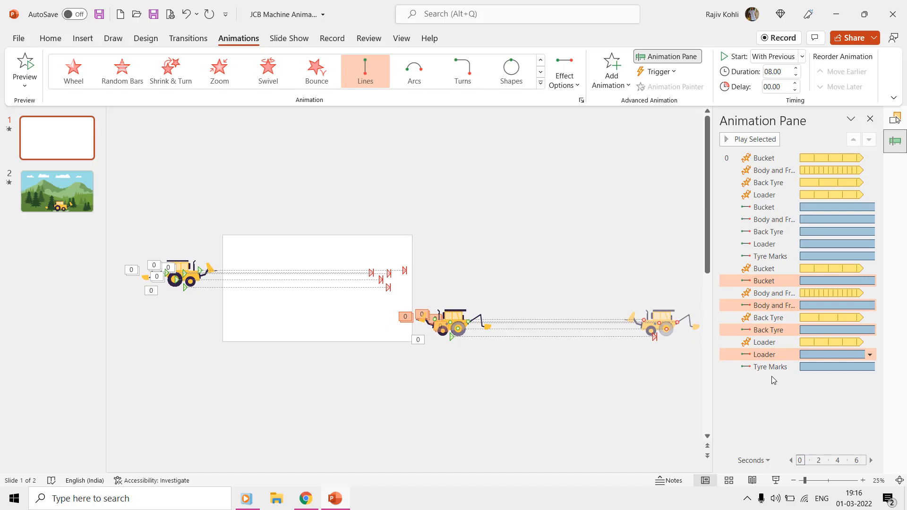
Step: Give the mirrored backhoe's parts Left motion paths starting With Previous, duration 08.00
left_click(770, 367)
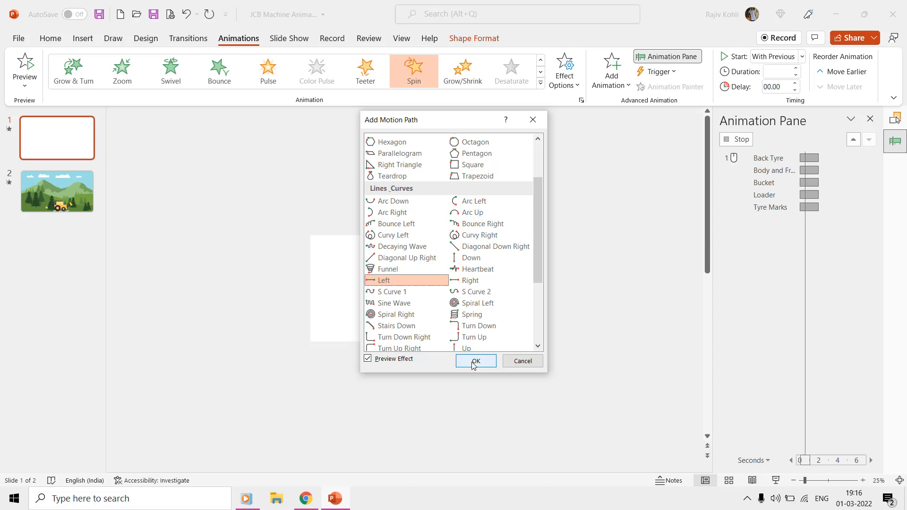
left_click(476, 361)
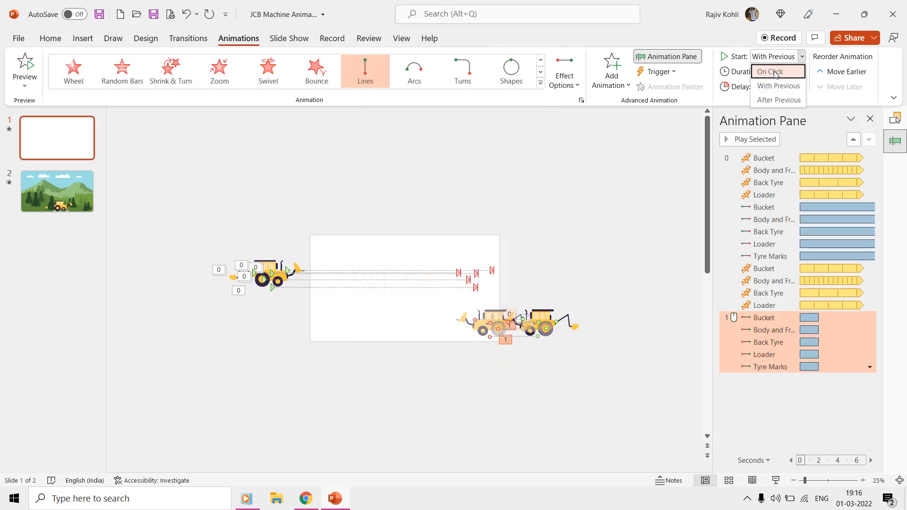
left_click(778, 85)
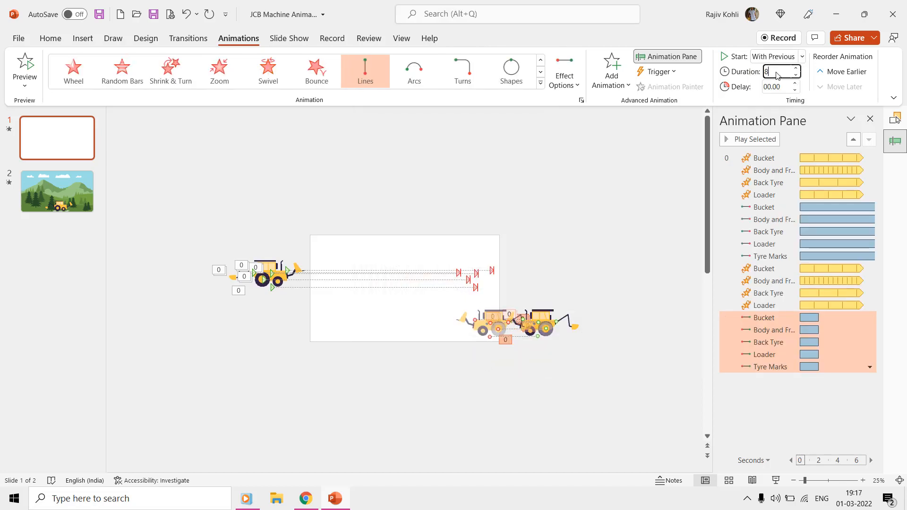
type("08.00")
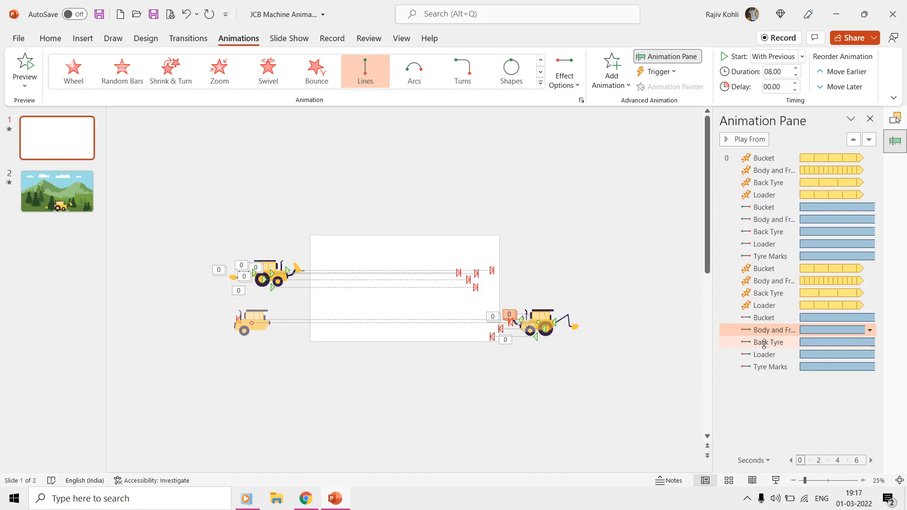
left_click(770, 342)
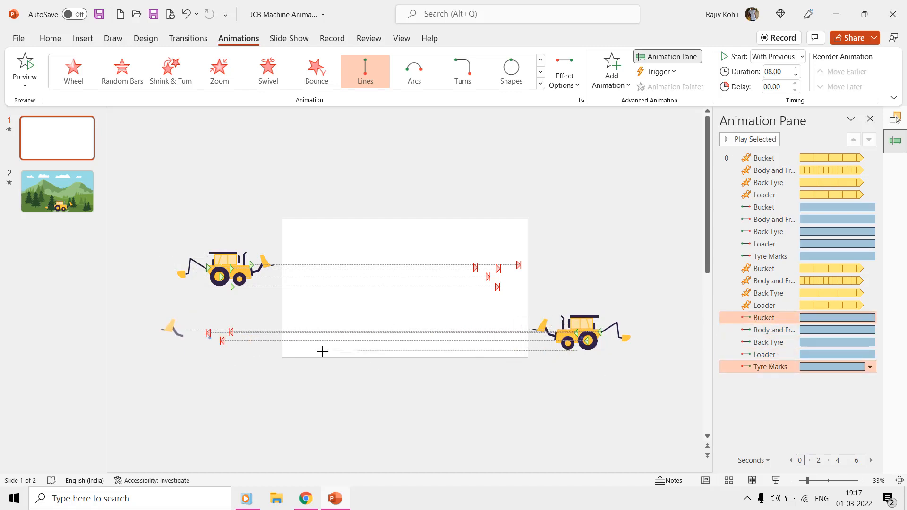
Step: Set Smooth start to 0 sec in the leftward paths' Effect Options
right_click(793, 330)
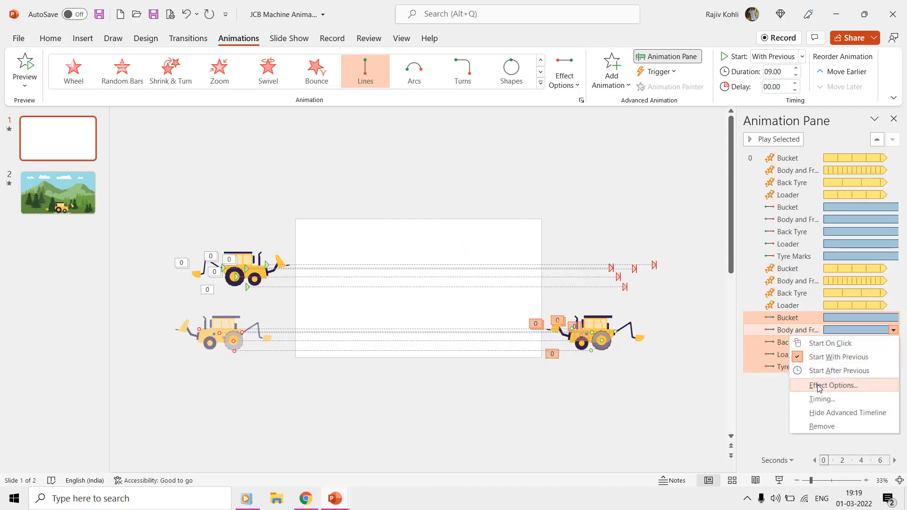
left_click(833, 386)
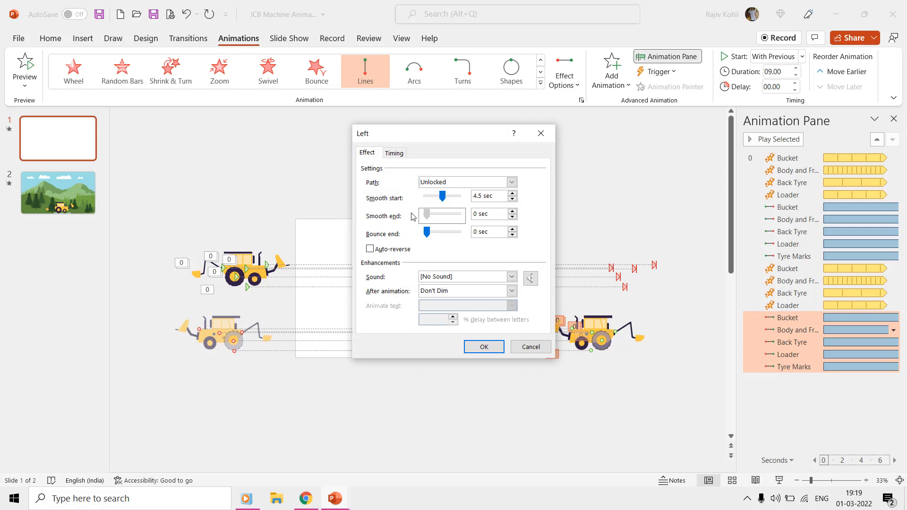
left_click(484, 347)
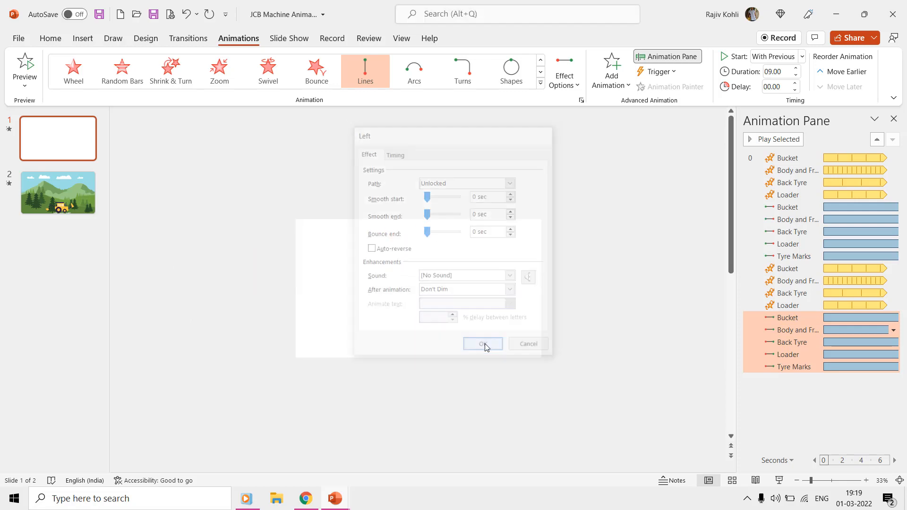
left_click(482, 343)
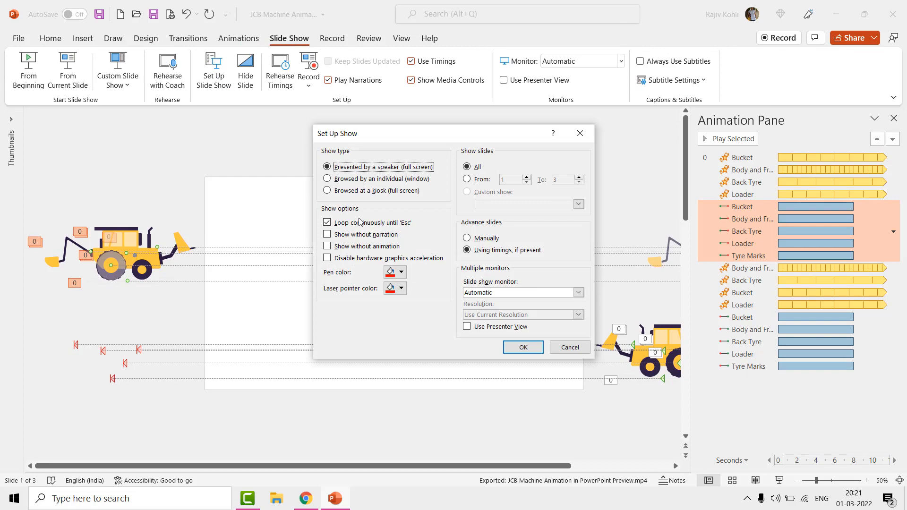
Step: Enable Loop continuously until 'Esc' and auto-advance the slide after 00:14.00
left_click(328, 222)
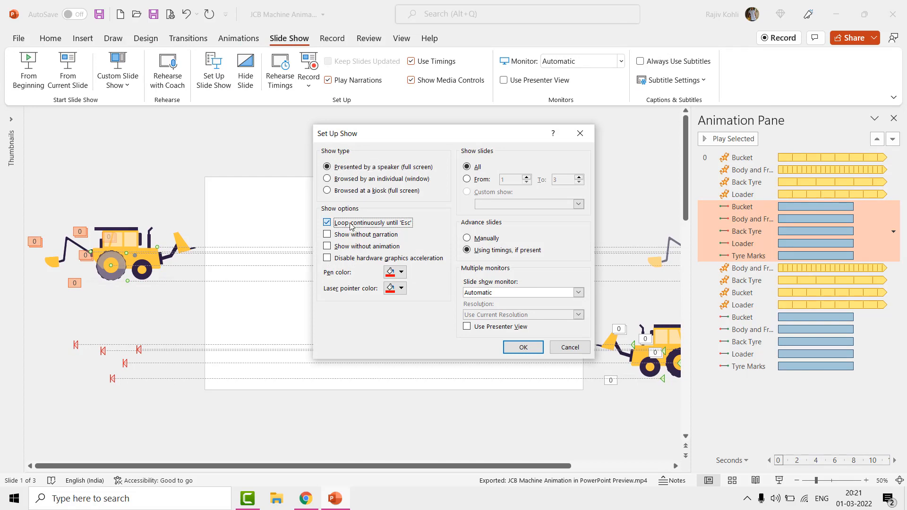
left_click(522, 347)
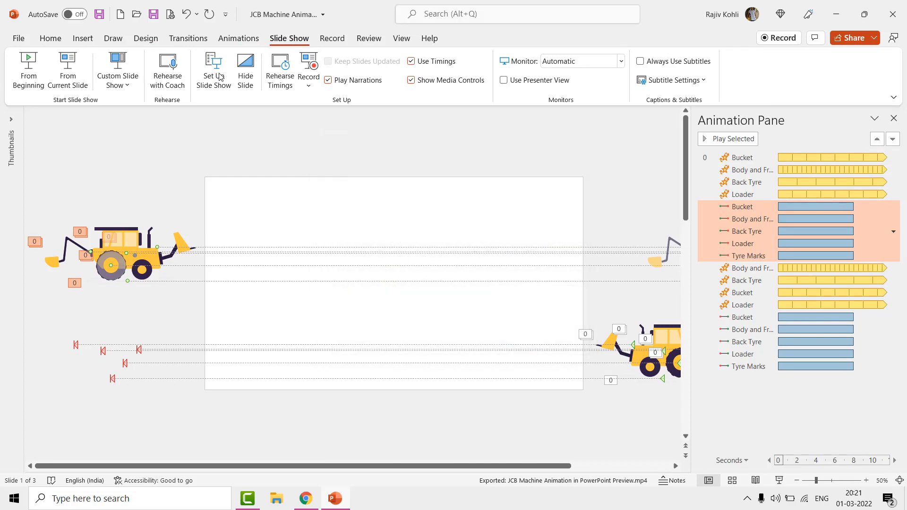
left_click(188, 38)
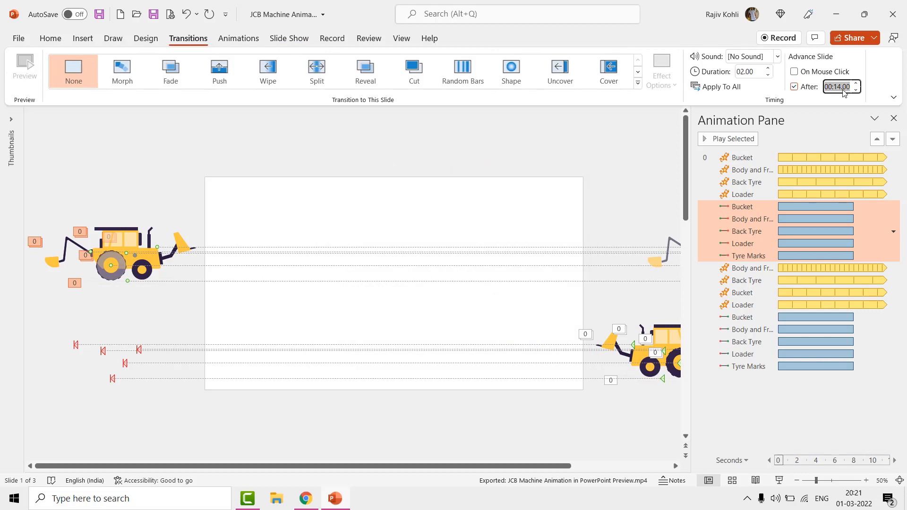